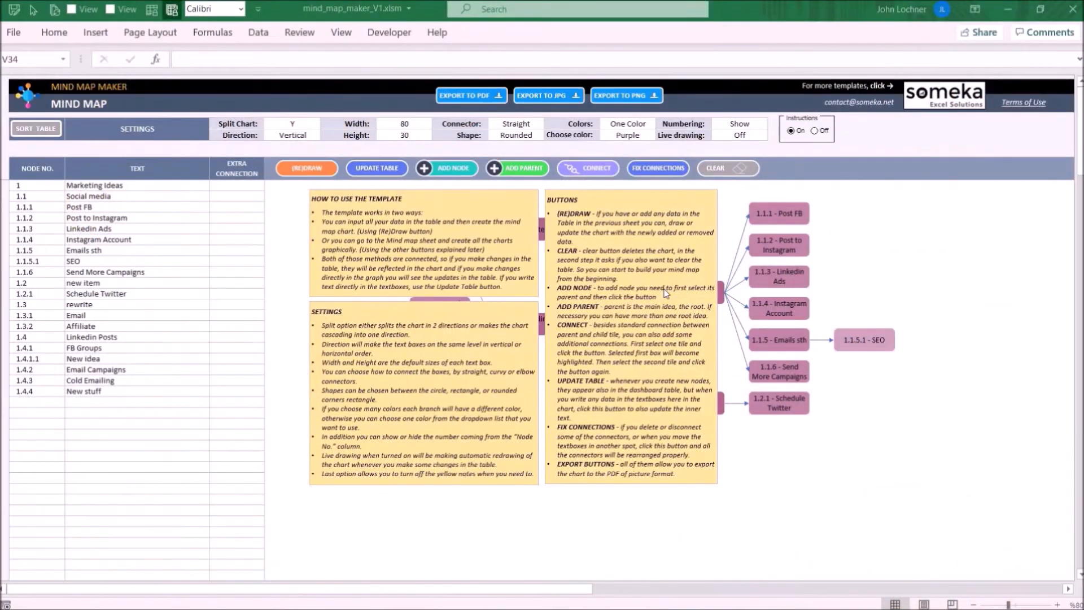
mouse_move(577, 476)
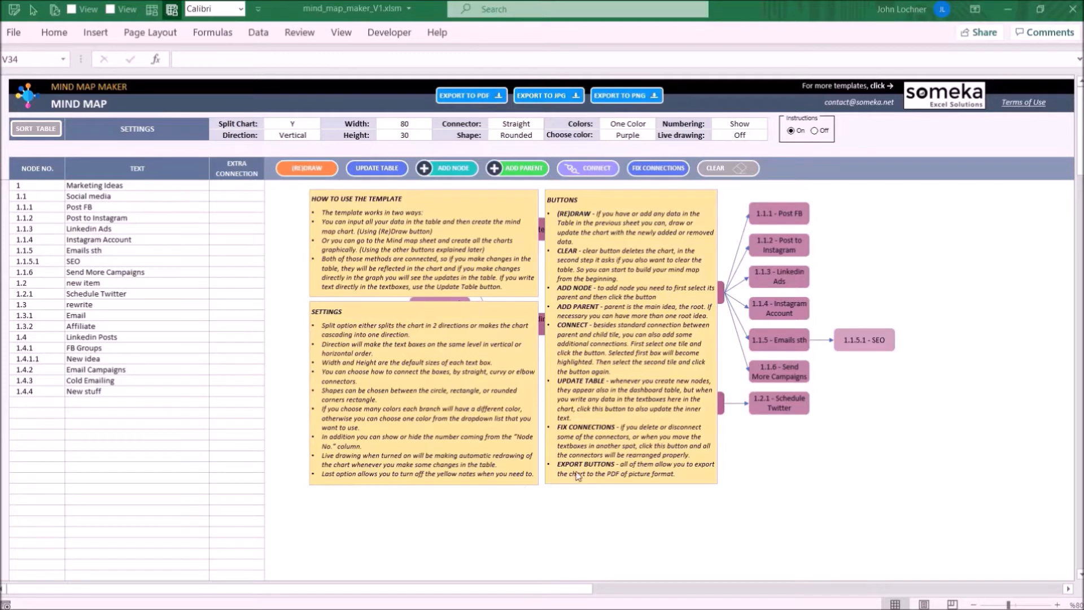
mouse_move(834, 385)
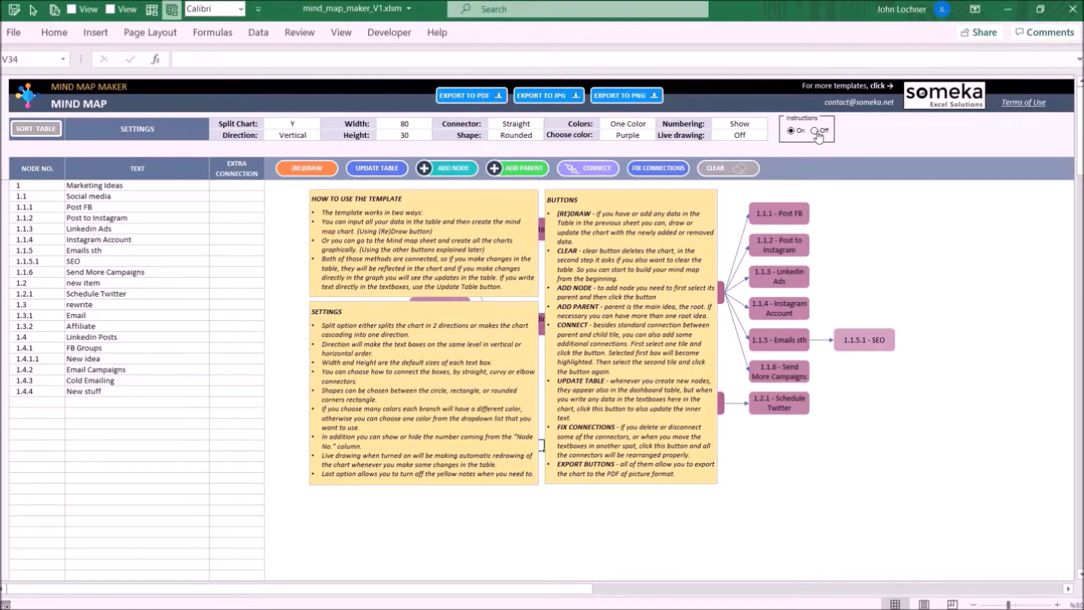
Step: Turn Instructions off, add node 1.5 'New idea', and give it a 'To be done' child
click(821, 131)
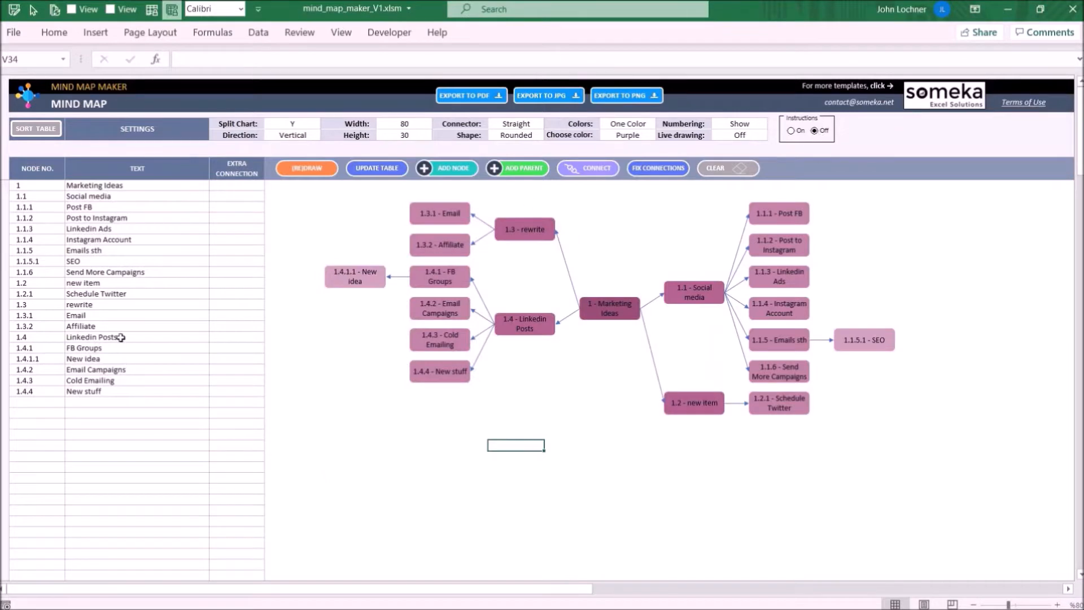
mouse_move(162, 435)
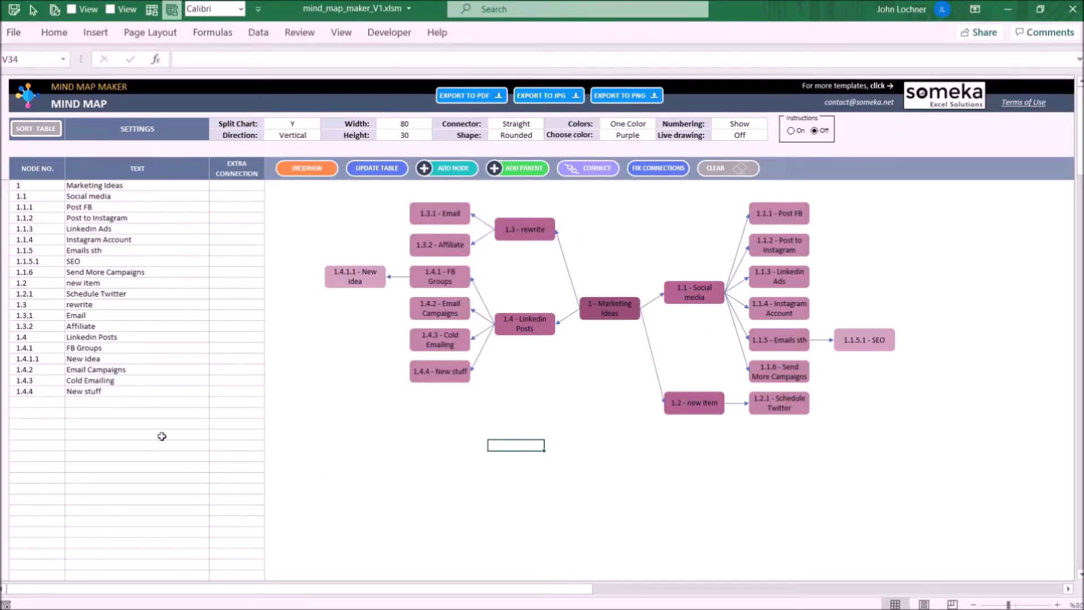
click(36, 402)
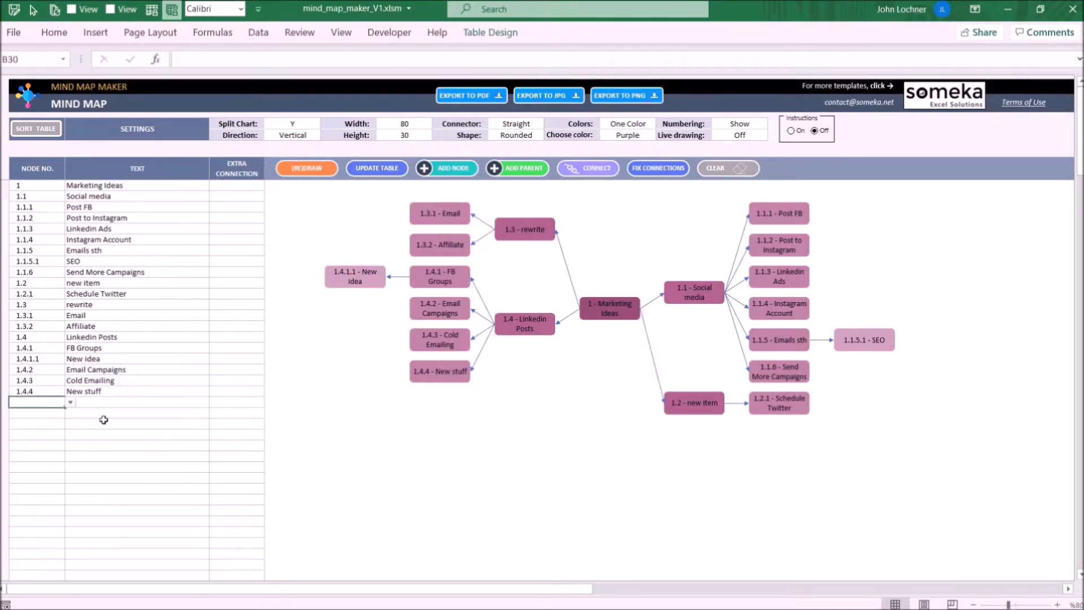
click(136, 401)
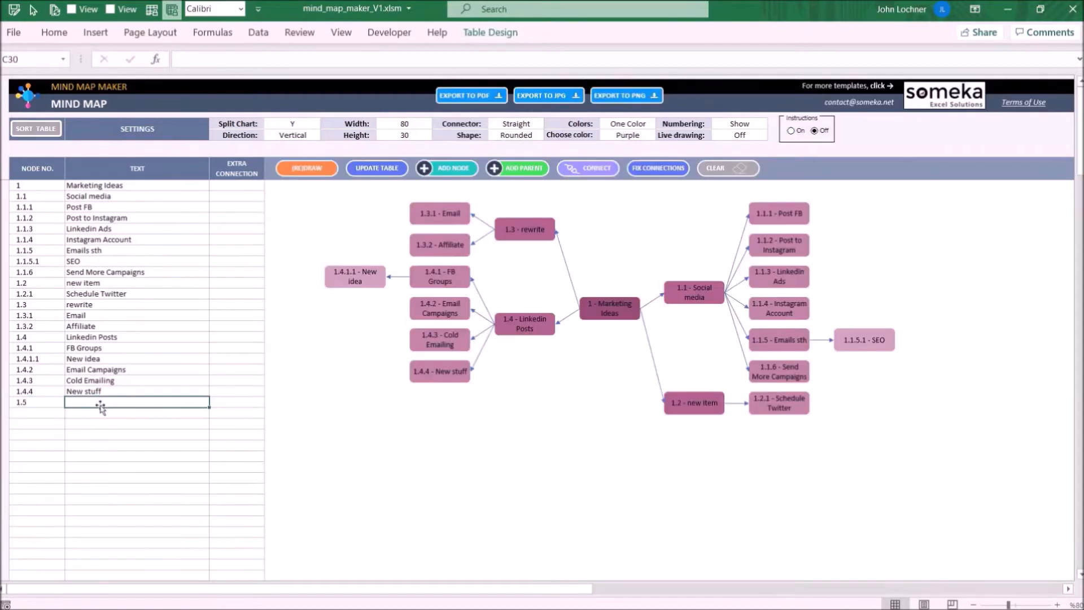
text(New idea)
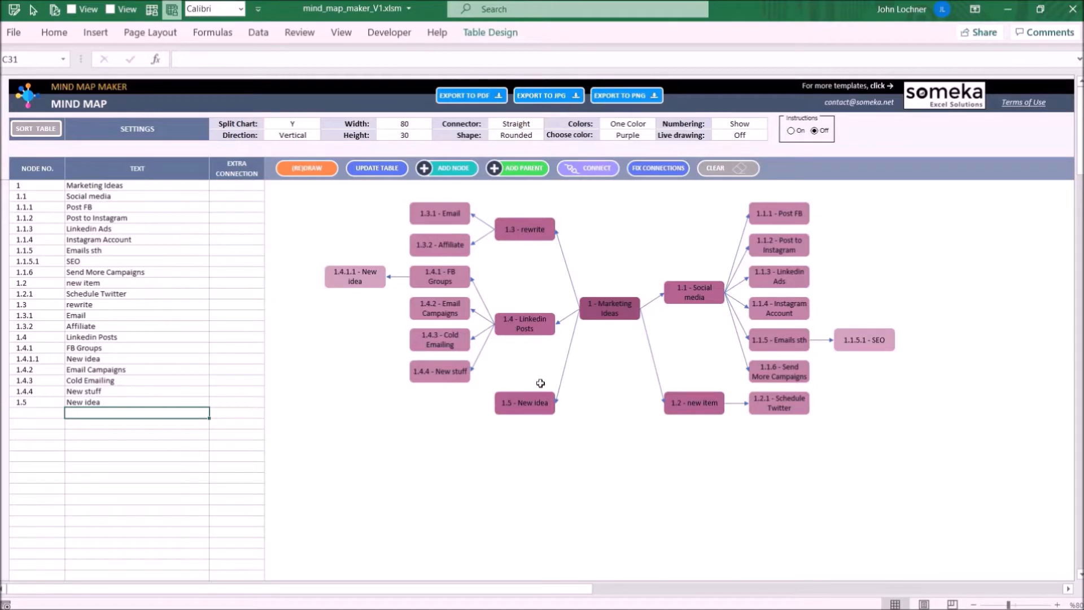
mouse_move(439, 385)
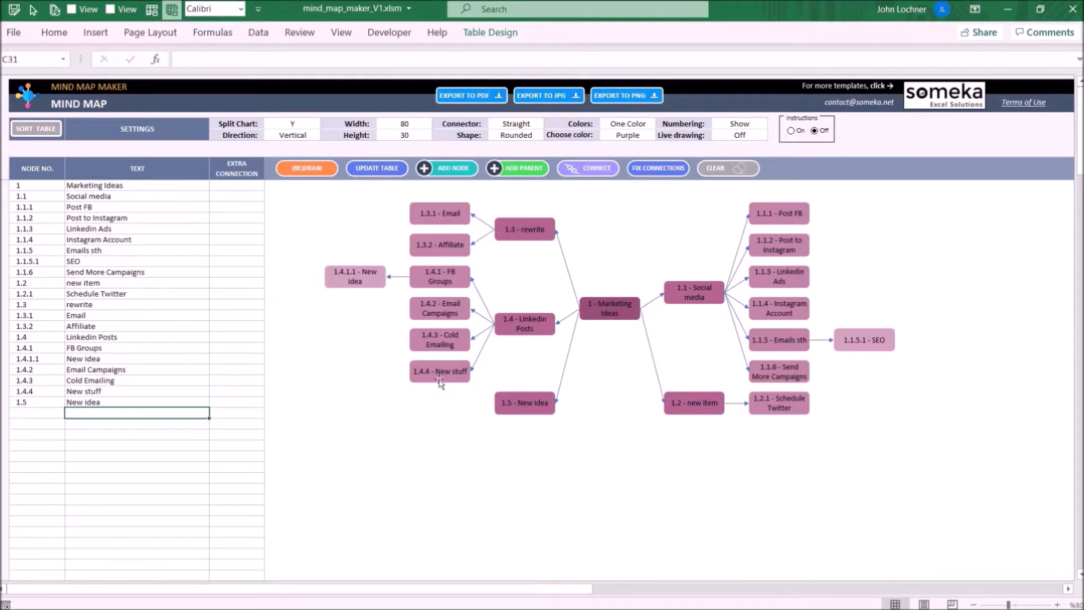
click(524, 403)
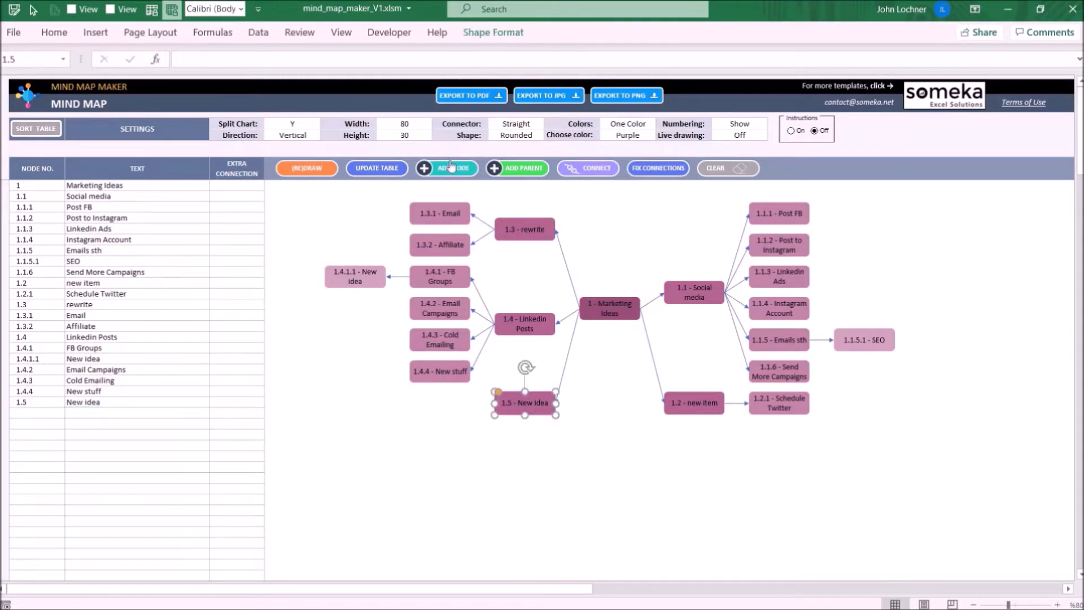
click(446, 168)
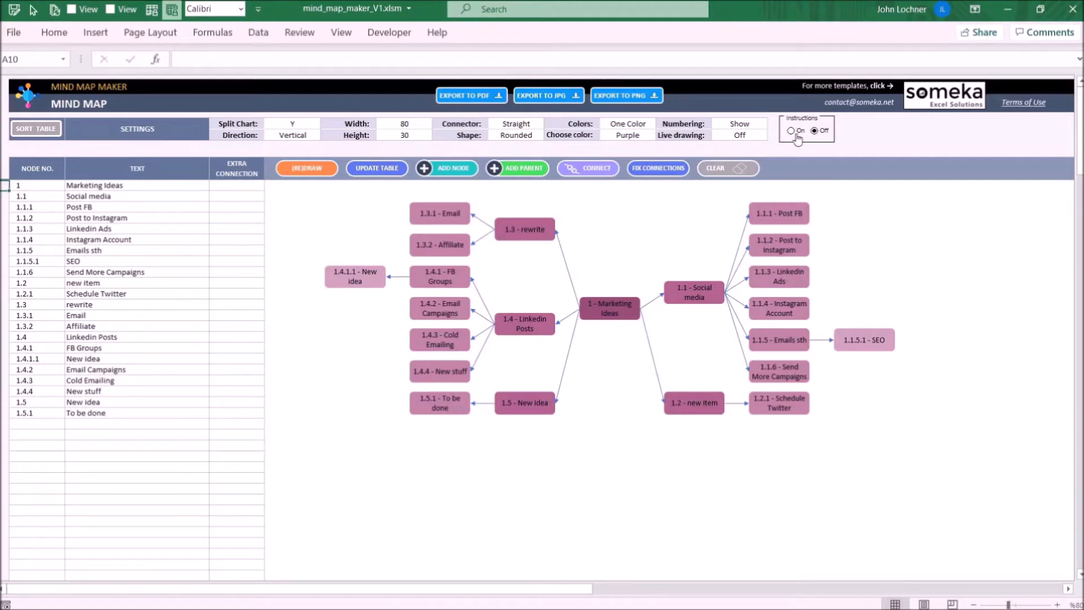
click(790, 130)
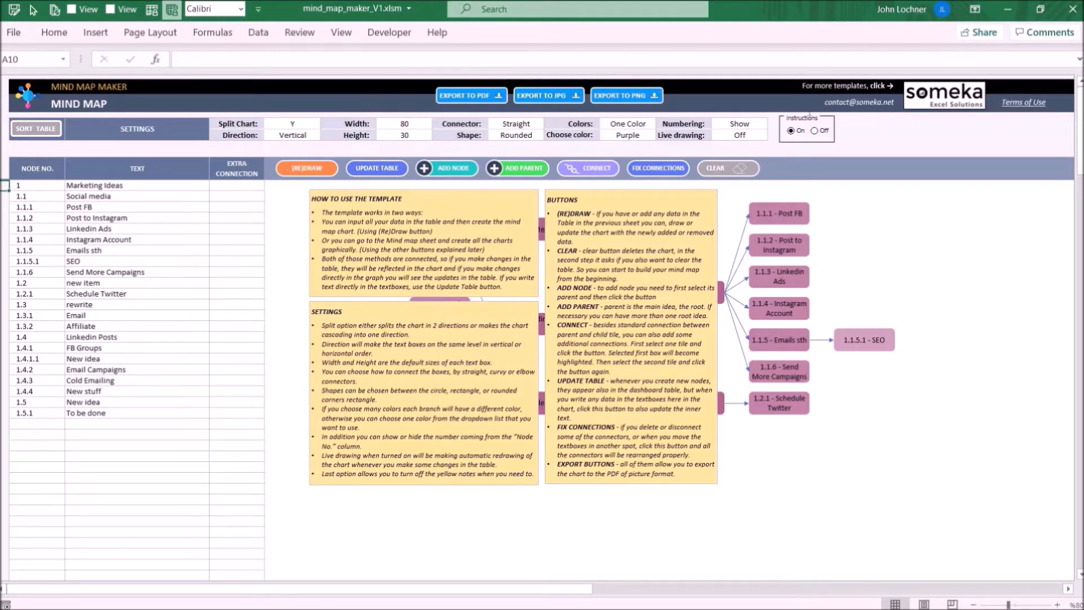
click(816, 129)
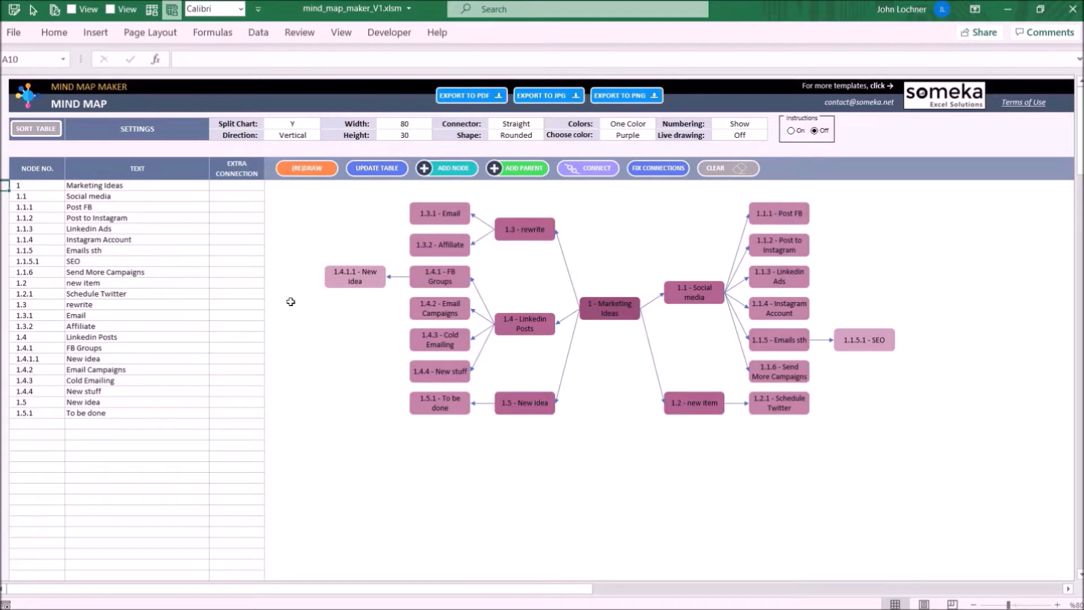
mouse_move(177, 194)
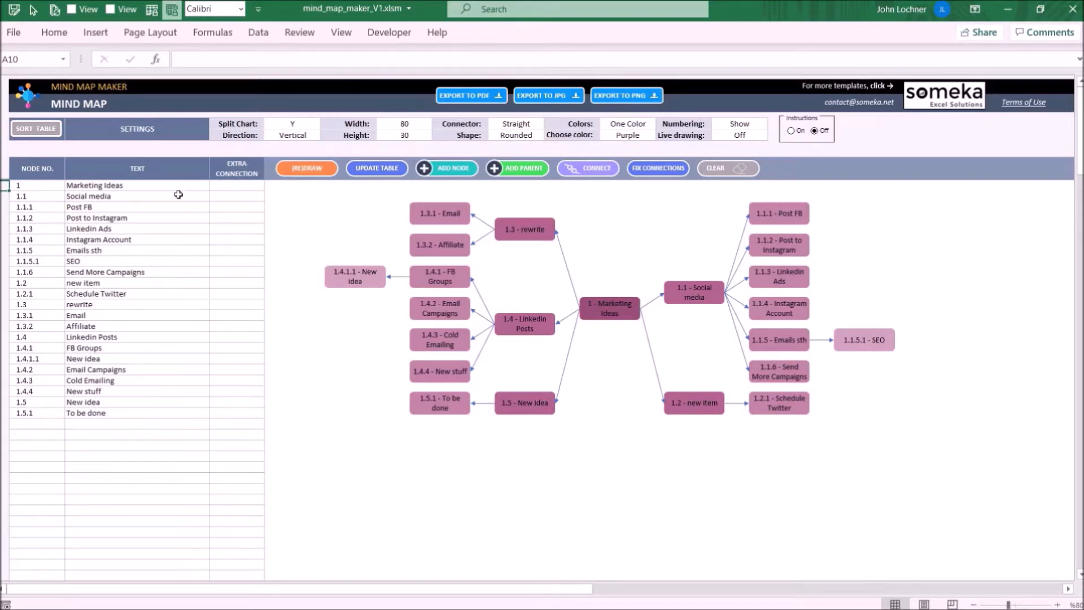
Step: Clear the drawn mind map and confirm Yes to also empty the node table
click(725, 168)
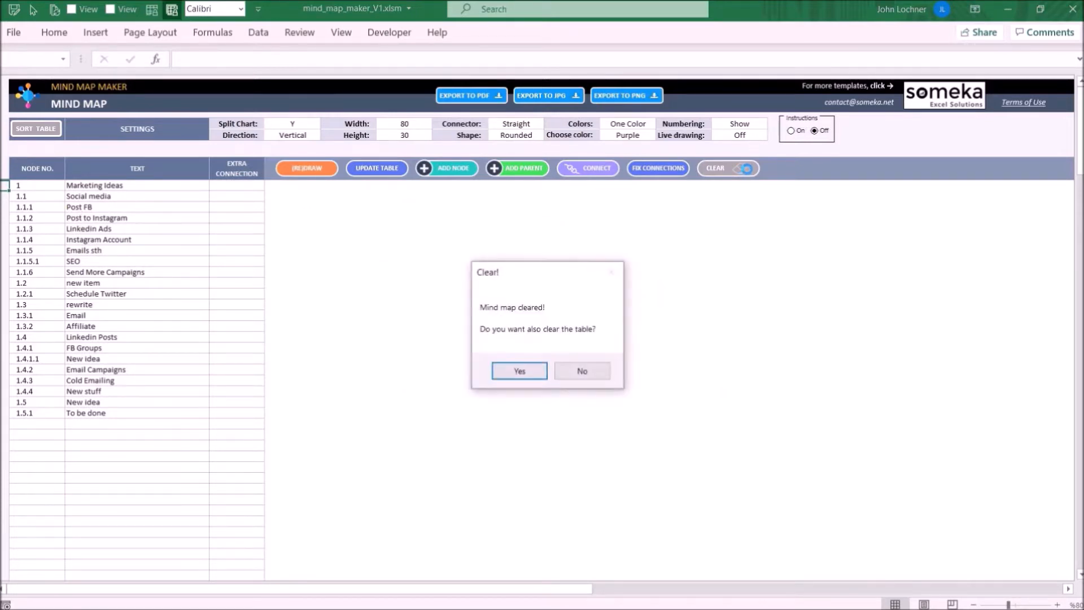
click(518, 371)
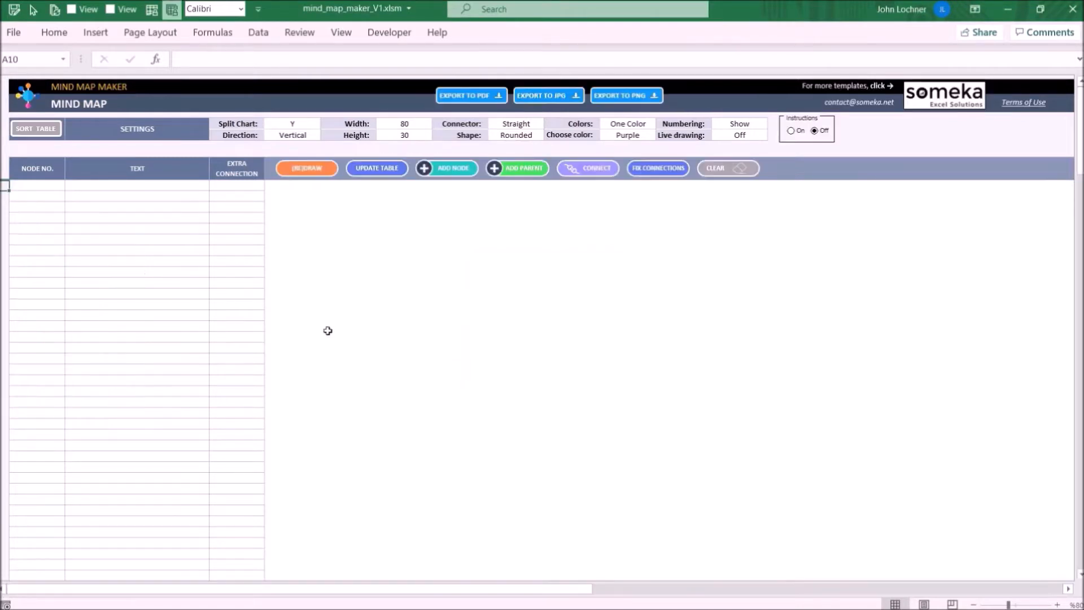
mouse_move(35, 187)
text(1)
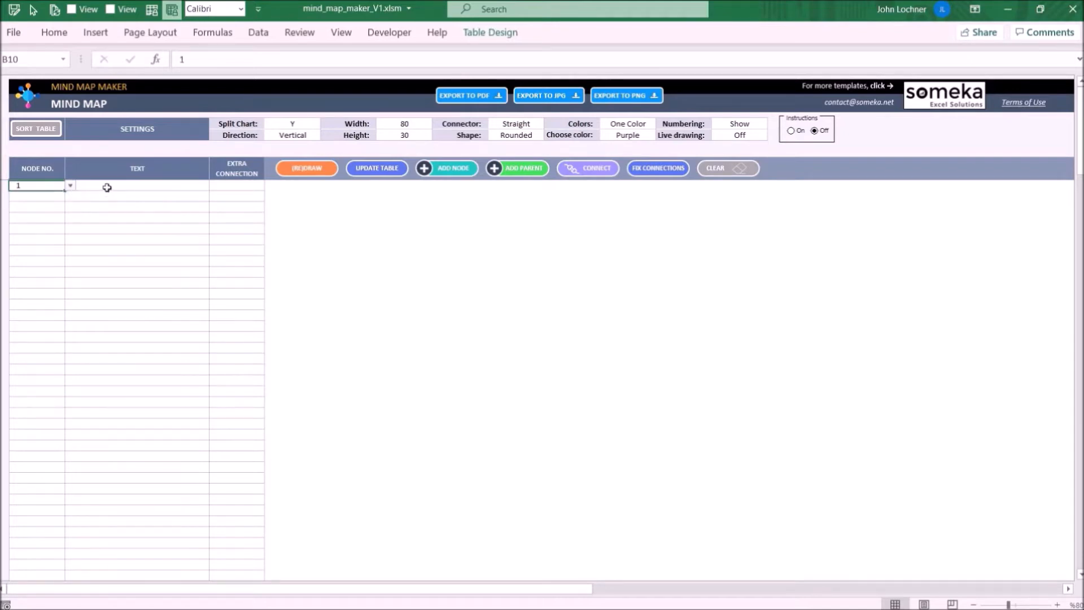
Step: Enter 'Marketing Ideas' as the text of root node 1
click(136, 185)
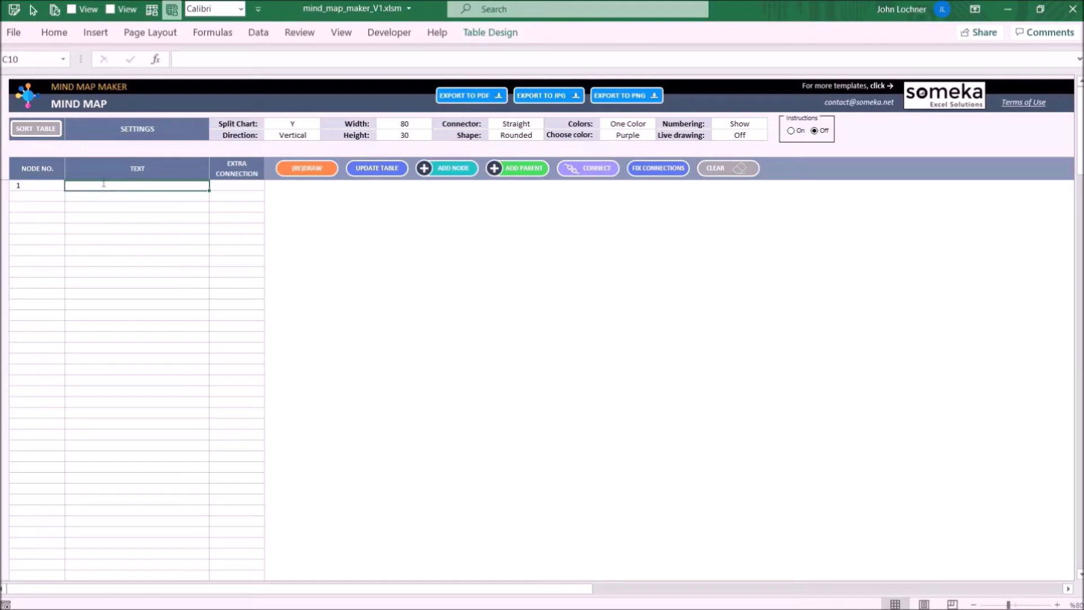
text(Marketing Ideas)
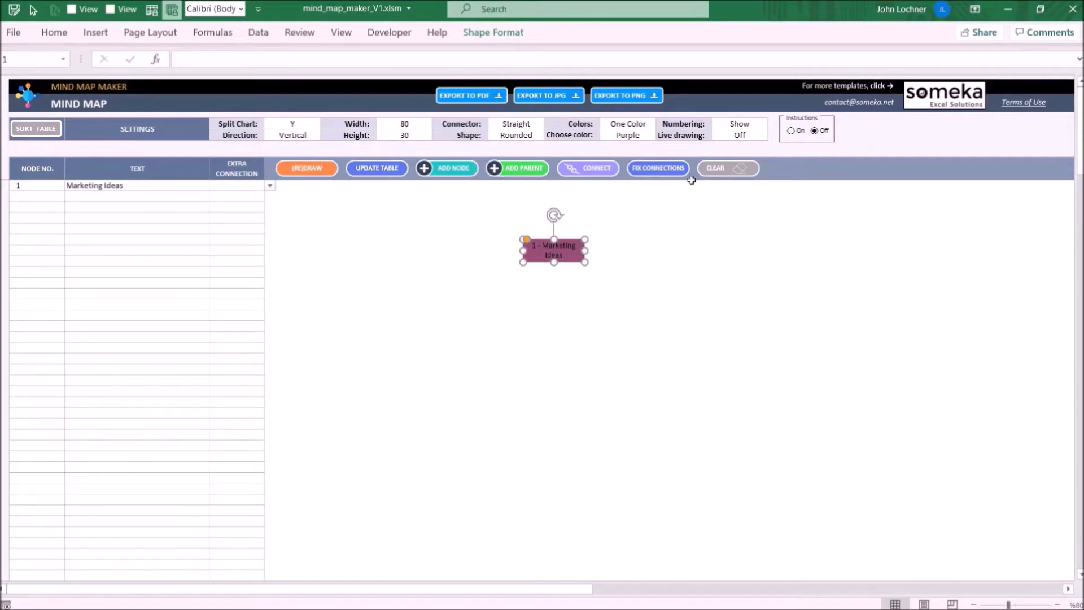
mouse_move(611, 226)
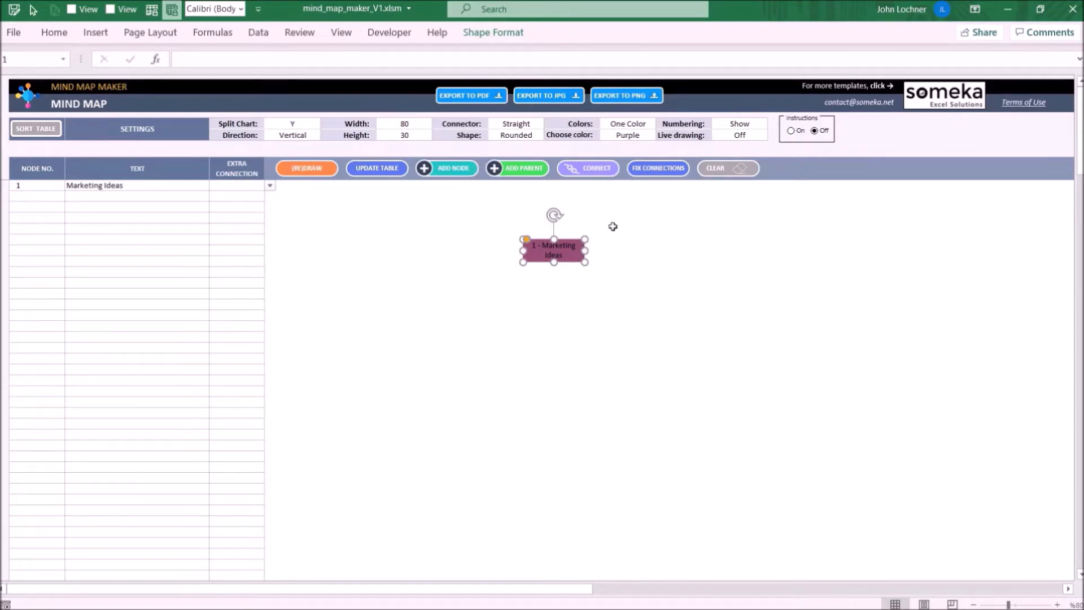
Step: Add child node 1.1 'Social Media' under Marketing Ideas, update the table and redraw
click(627, 325)
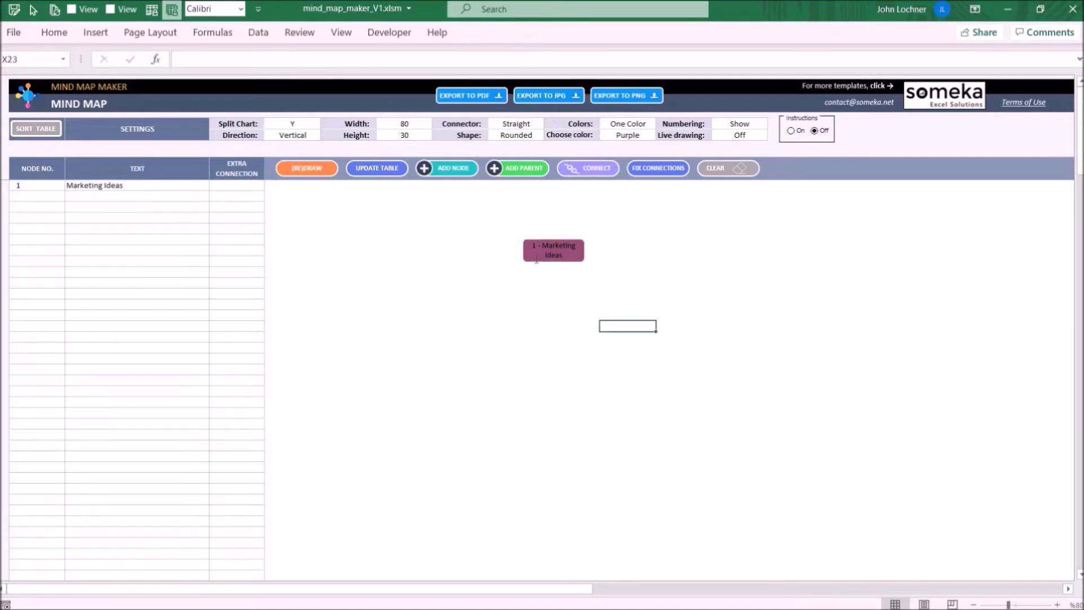
click(553, 249)
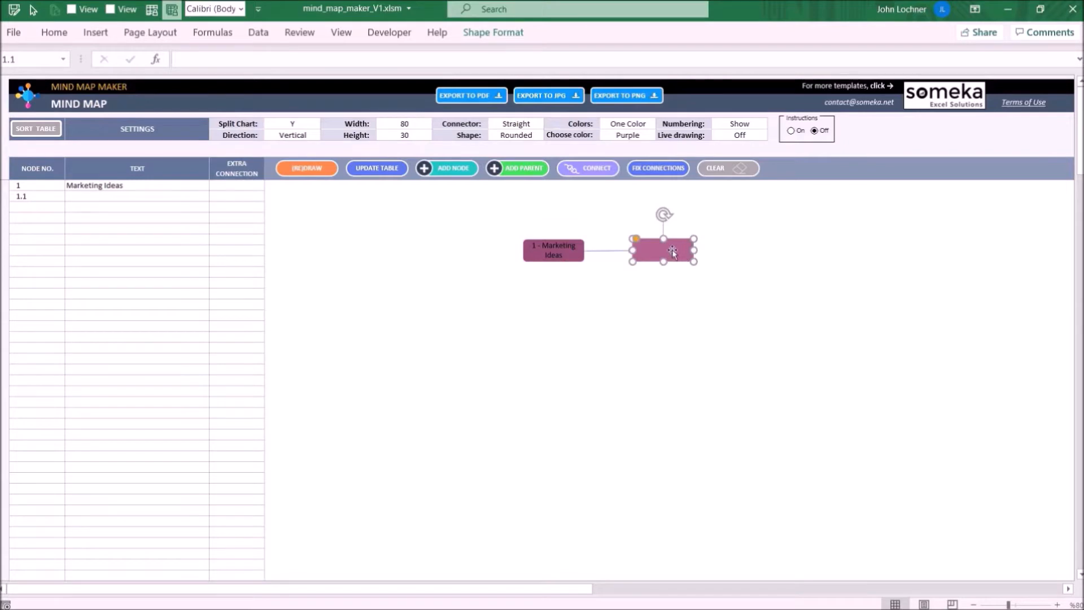
text(Social Media)
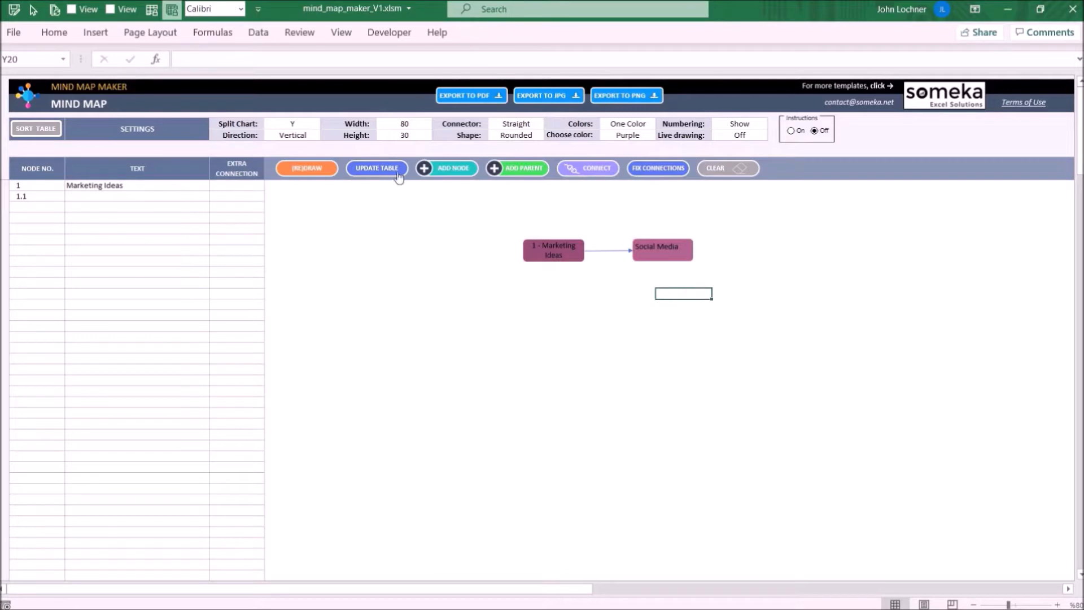
click(376, 168)
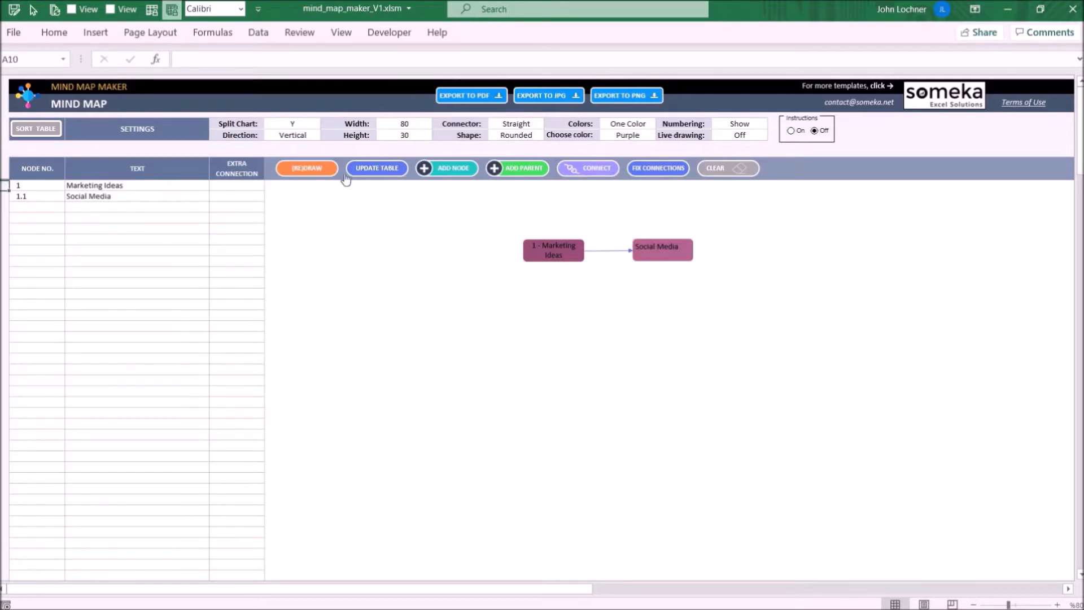
click(306, 169)
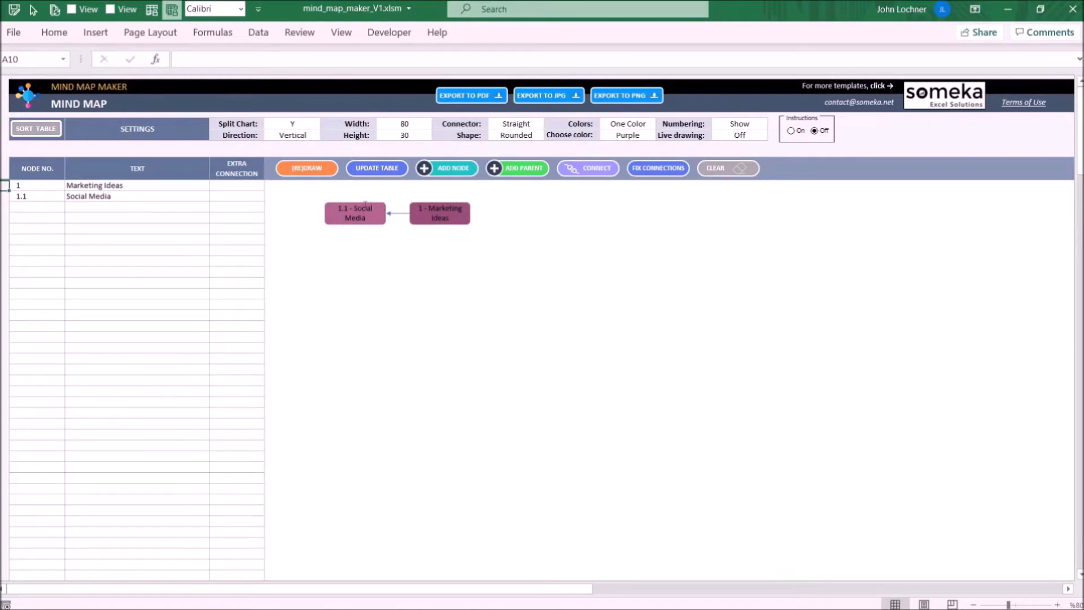
mouse_move(367, 230)
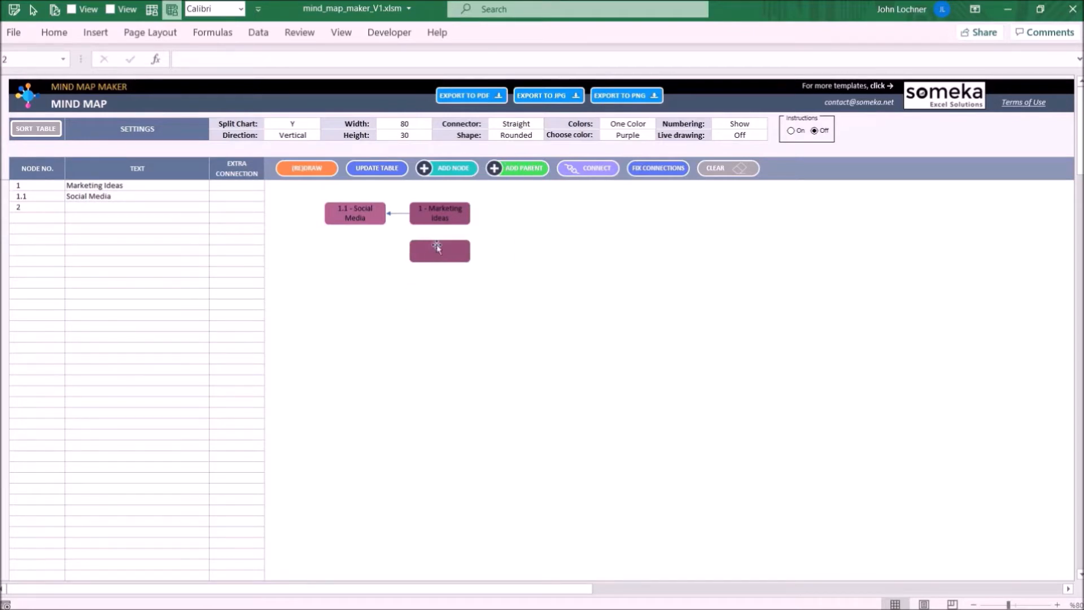
Step: Label the empty box 'Financial Ideas', update the table as node 2, and redraw
click(439, 251)
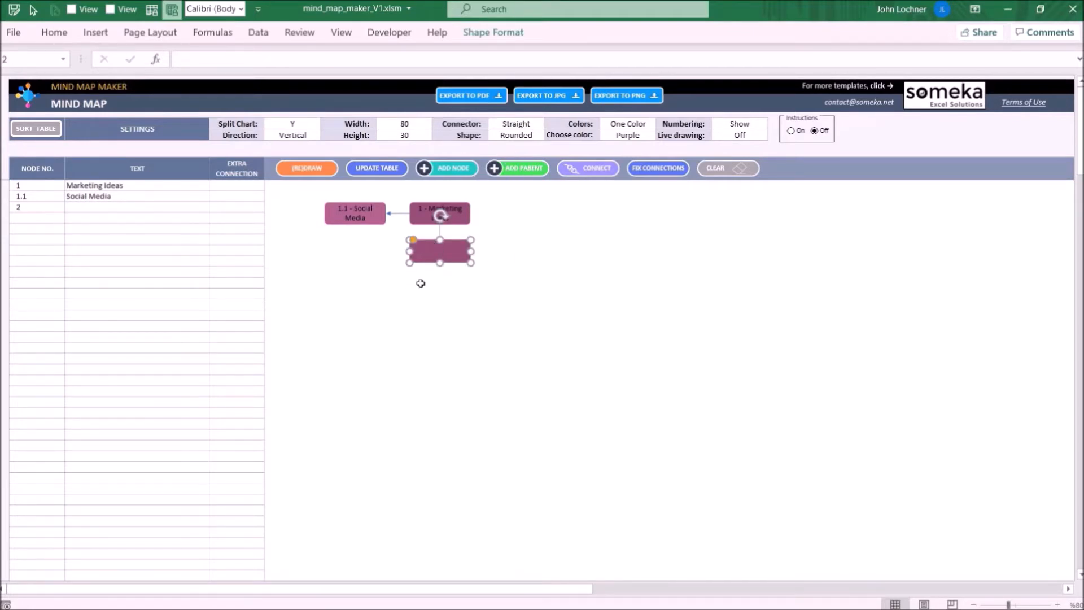
mouse_move(442, 280)
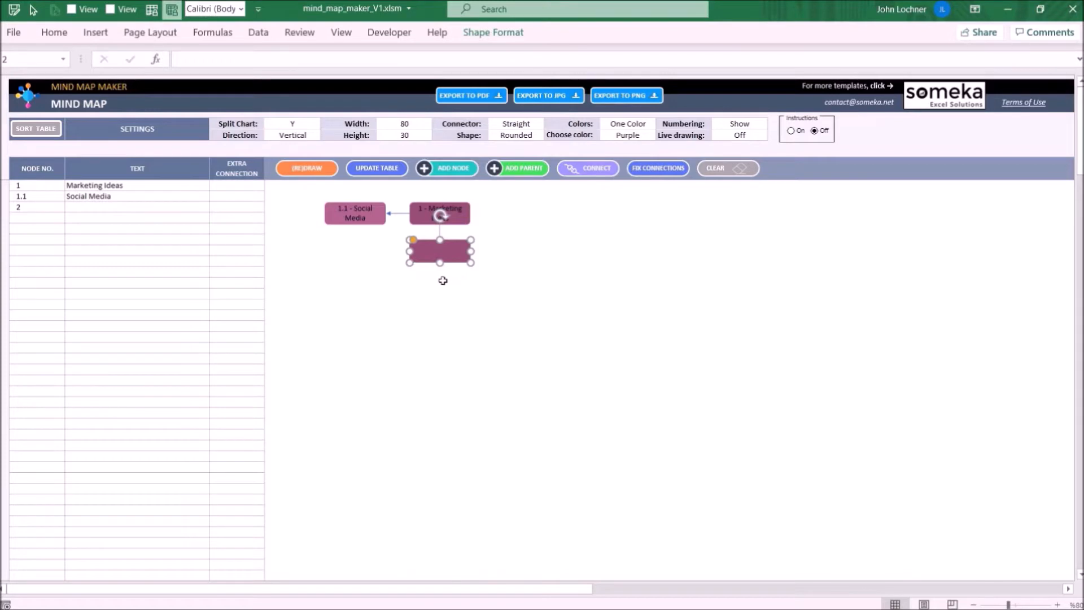
mouse_move(47, 219)
text(Financial Ideas)
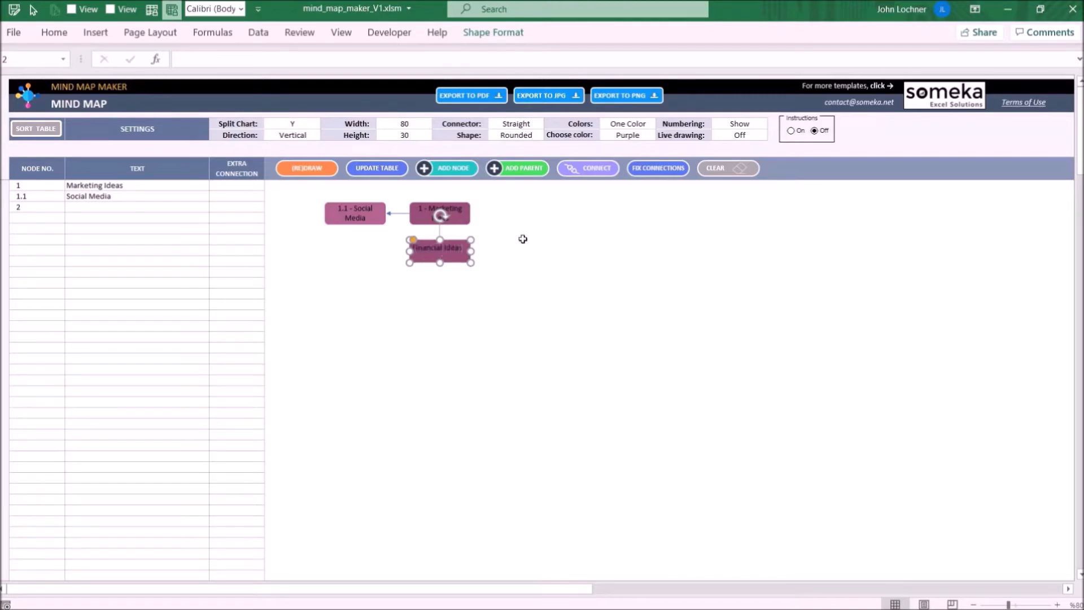
click(515, 239)
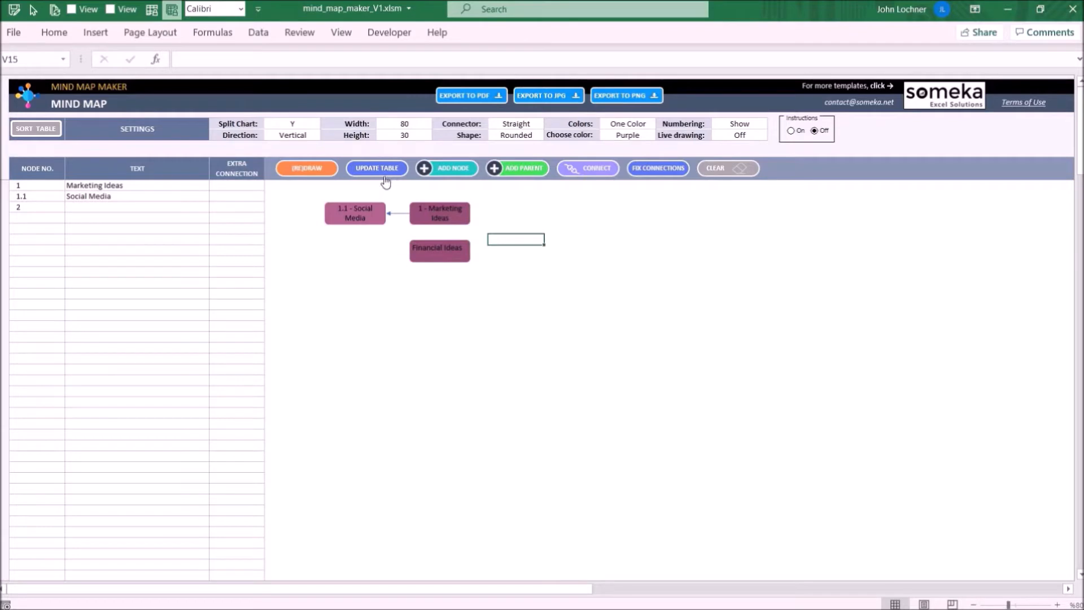
click(305, 169)
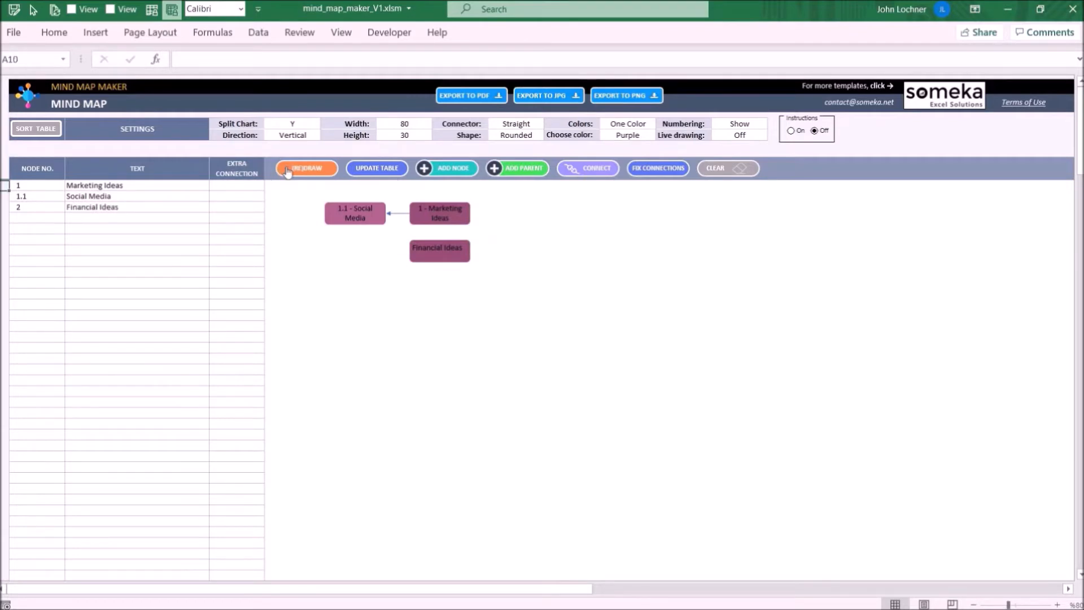
click(305, 169)
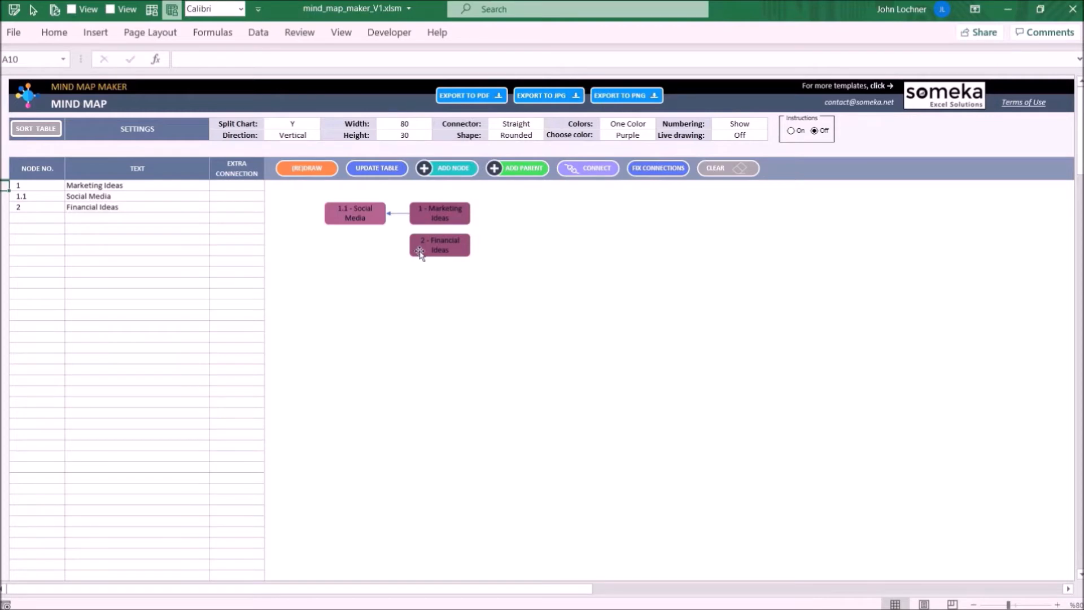
mouse_move(498, 176)
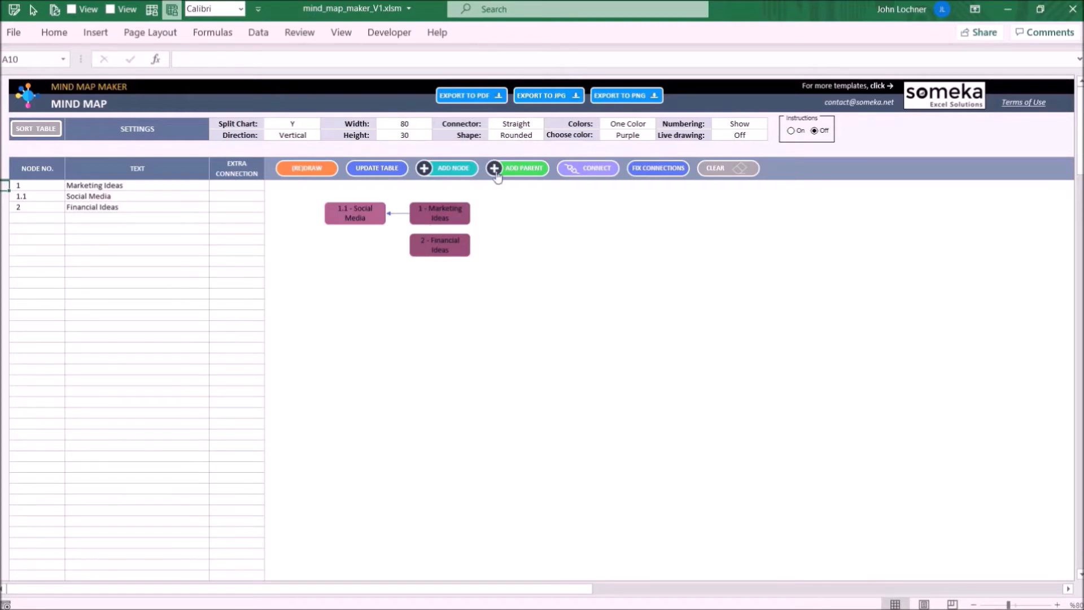
mouse_move(597, 181)
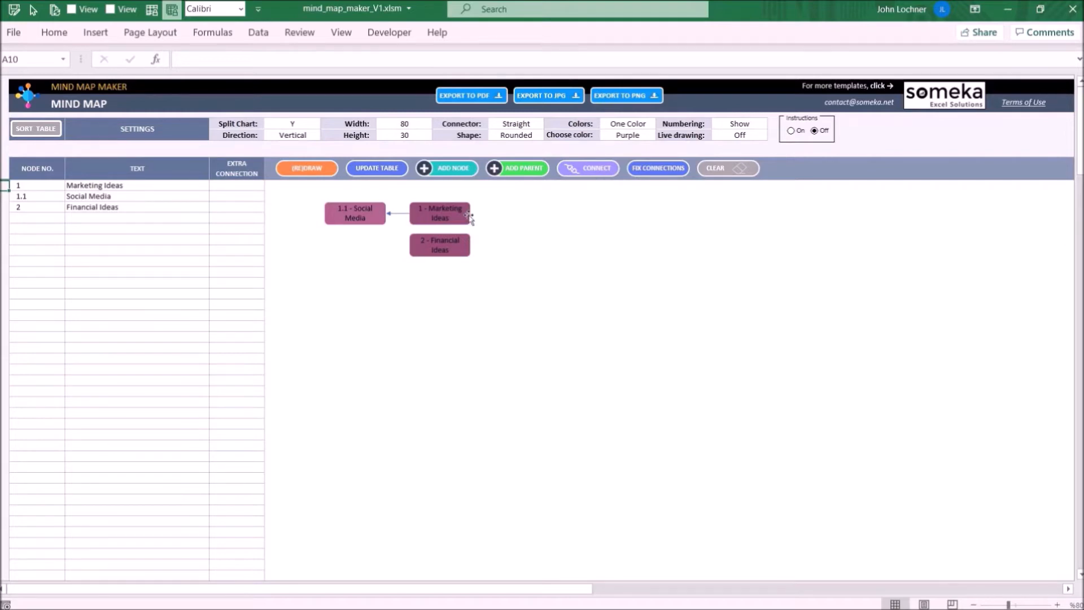
Step: Connect the Marketing Ideas box to the Financial Ideas box with an extra link
click(439, 213)
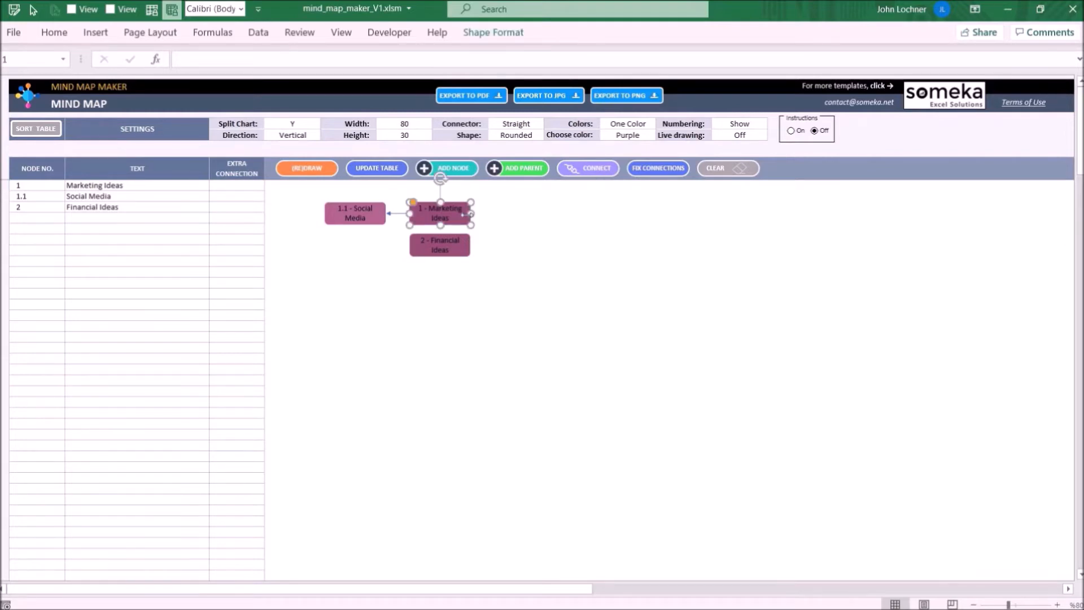
click(588, 168)
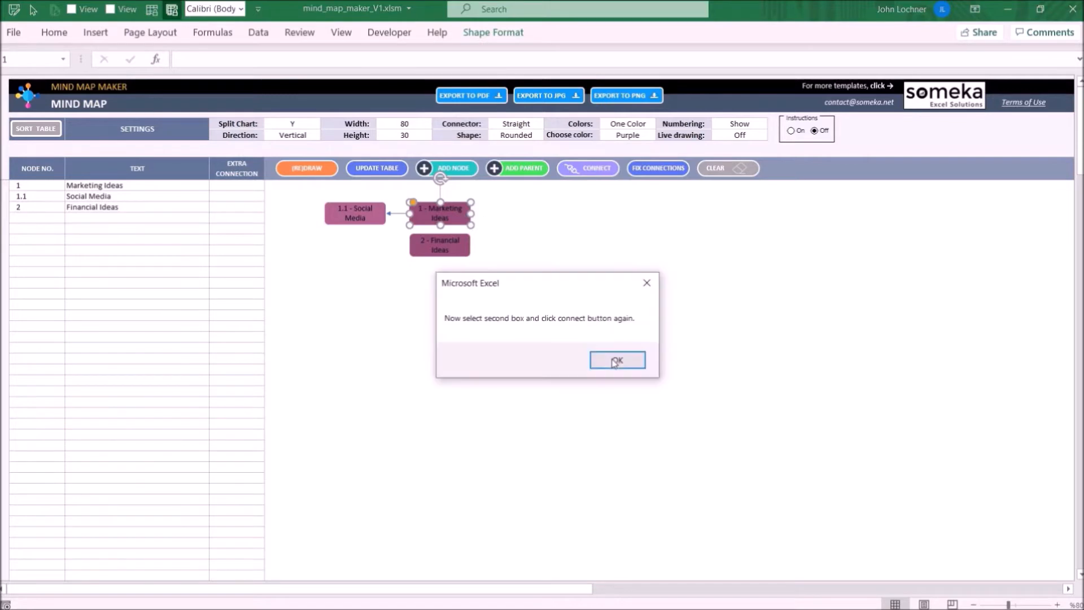
click(615, 360)
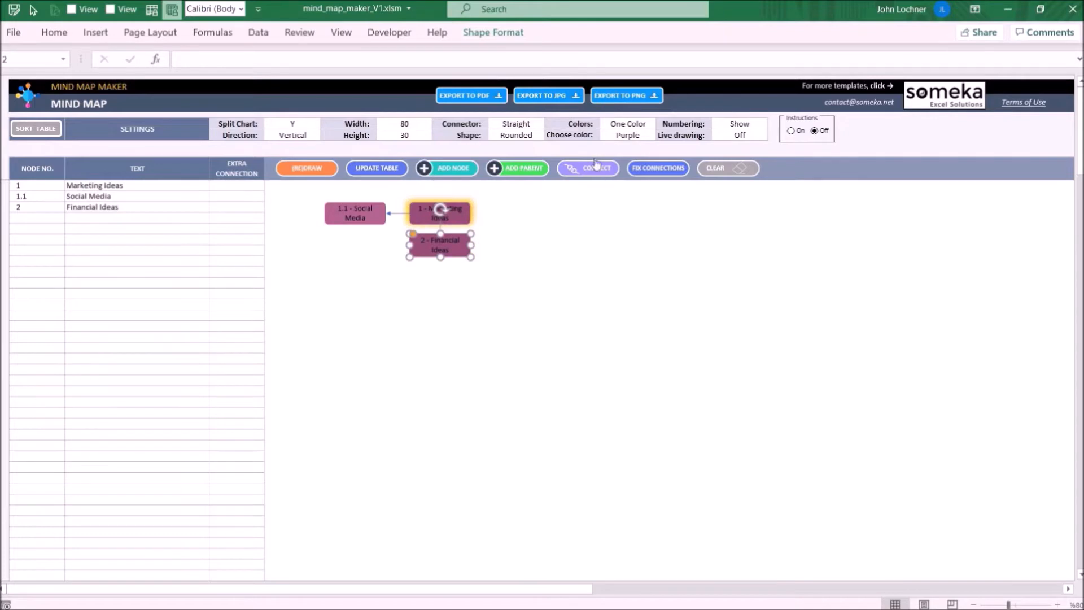
click(549, 228)
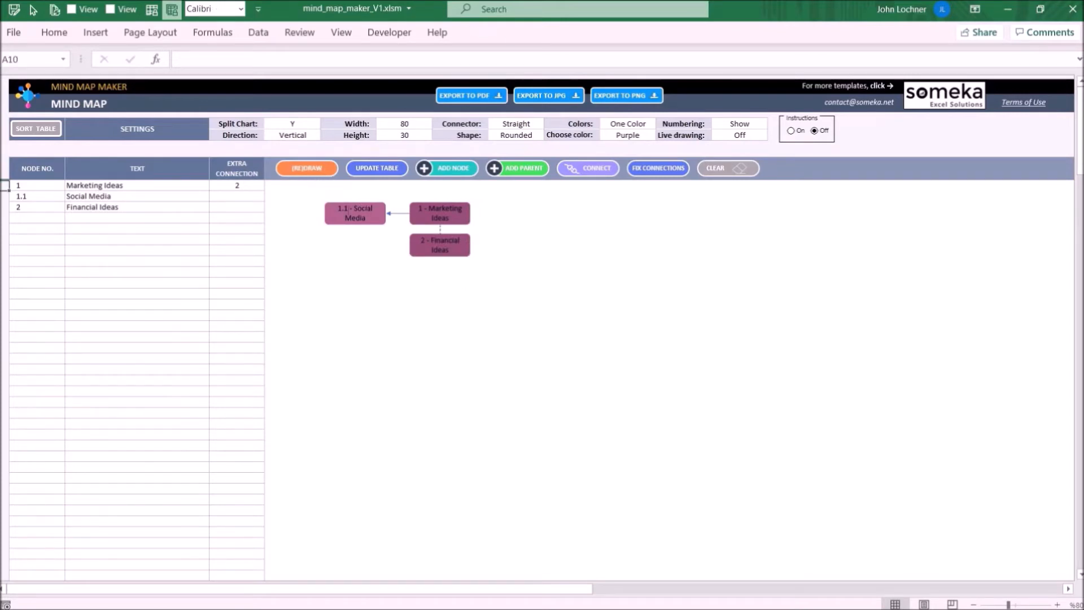
mouse_move(398, 237)
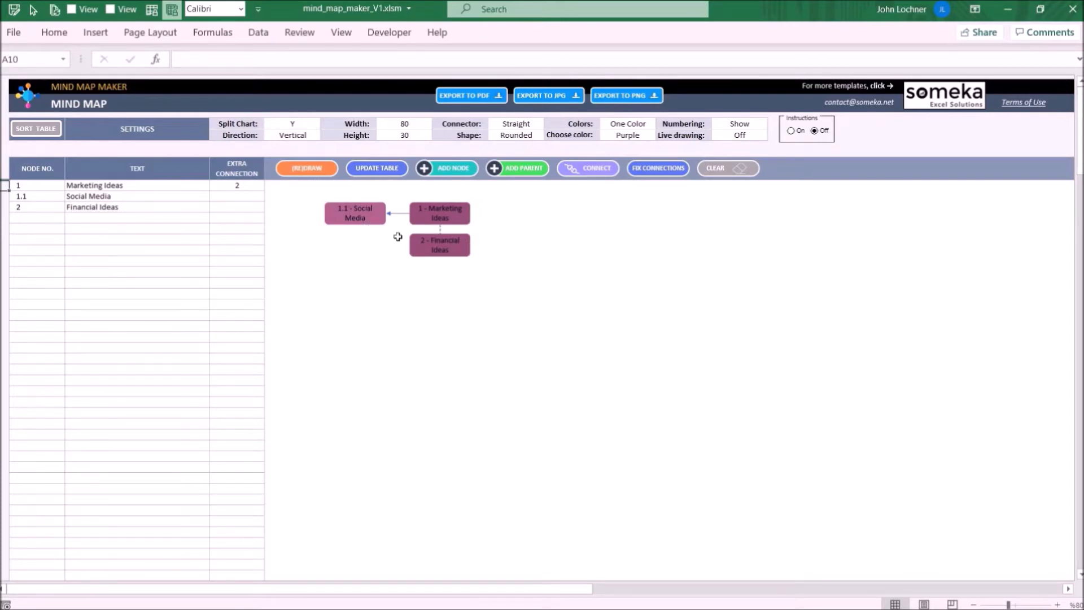
mouse_move(401, 278)
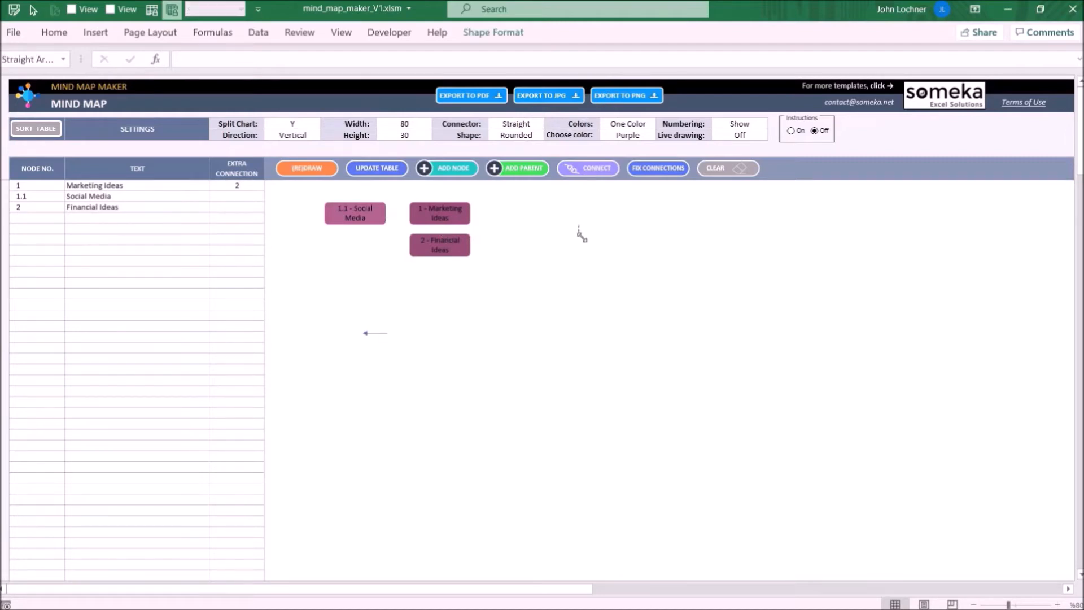
click(571, 292)
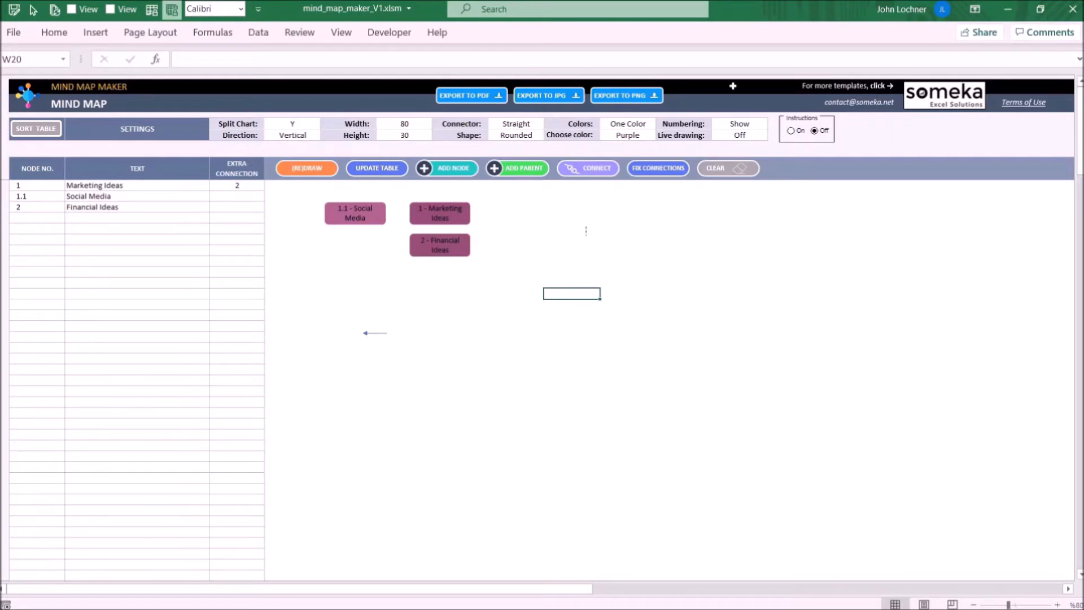
click(657, 168)
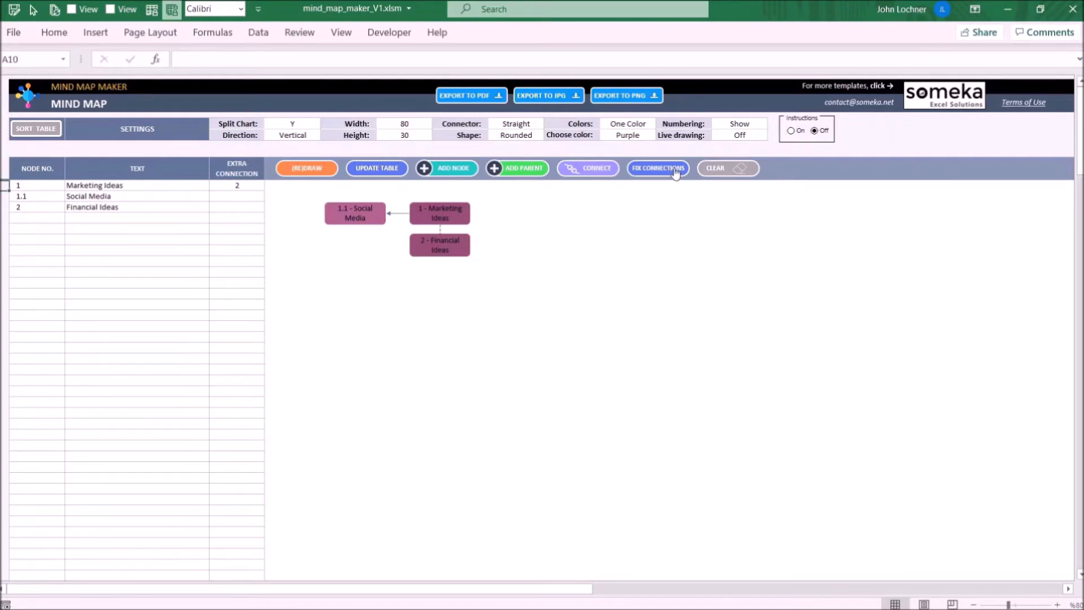
mouse_move(483, 244)
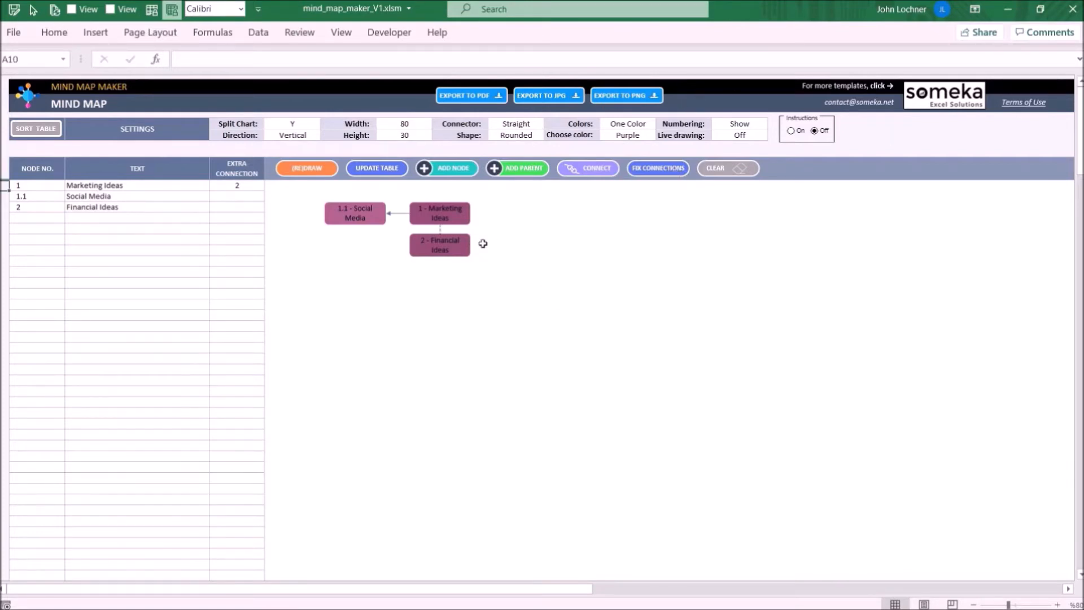
mouse_move(542, 253)
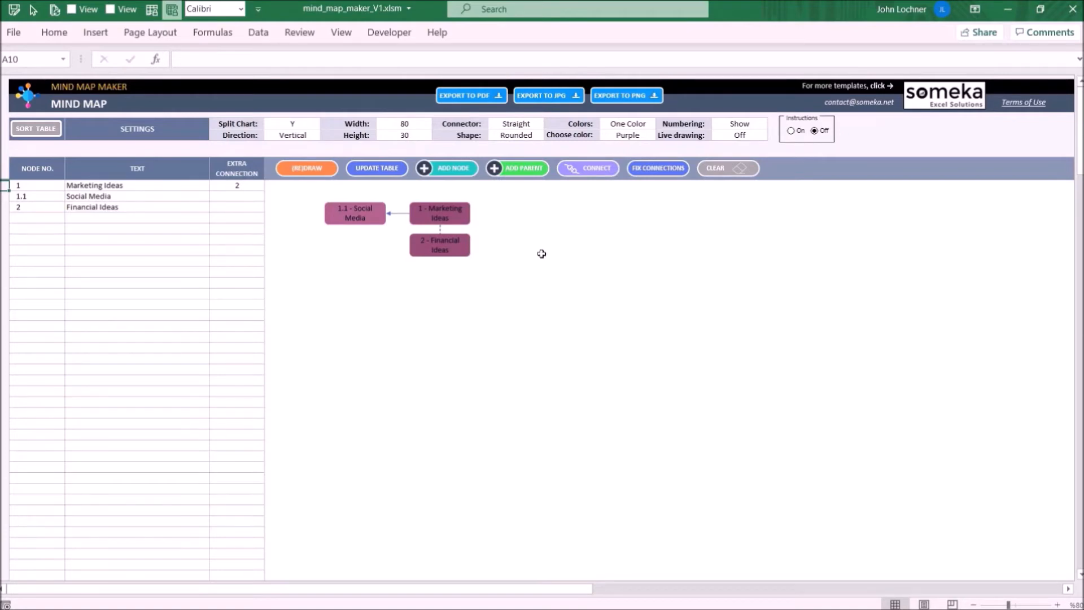
mouse_move(733, 168)
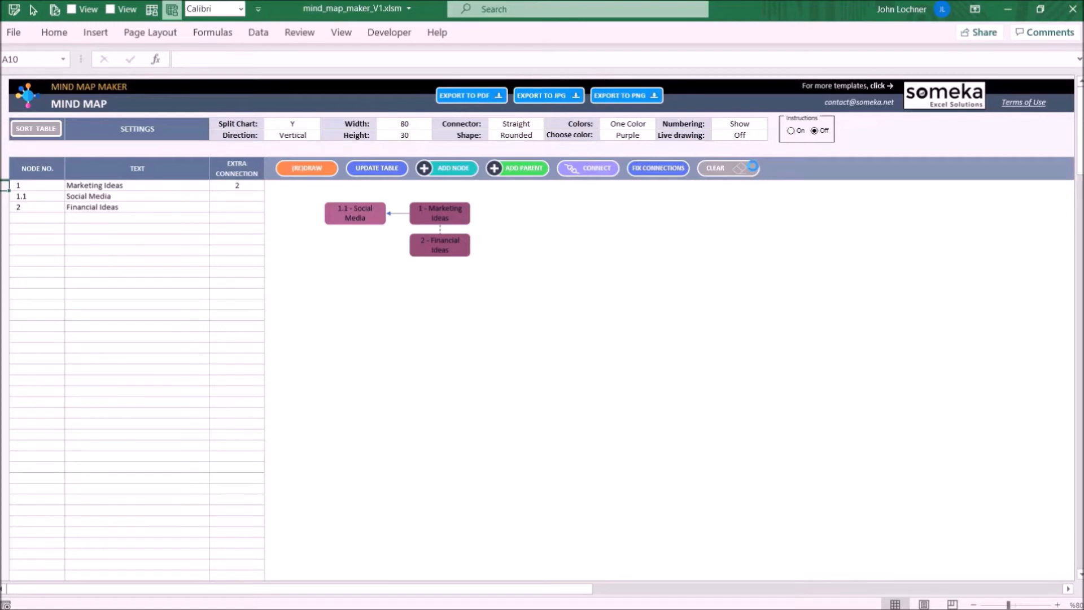
Step: Clear the drawn map, answering No so the node table is kept
click(722, 168)
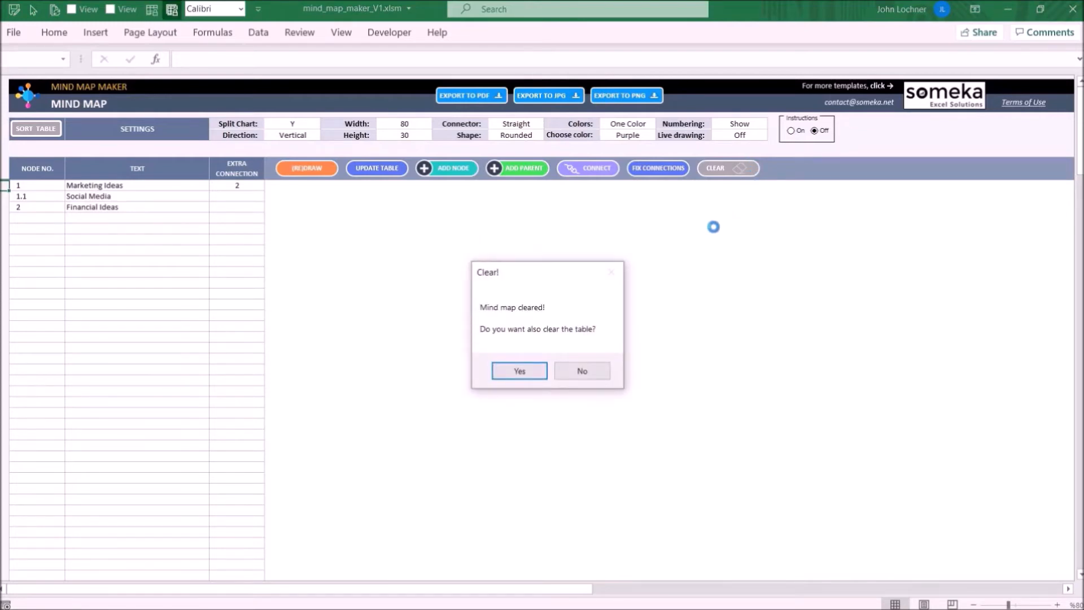
mouse_move(582, 370)
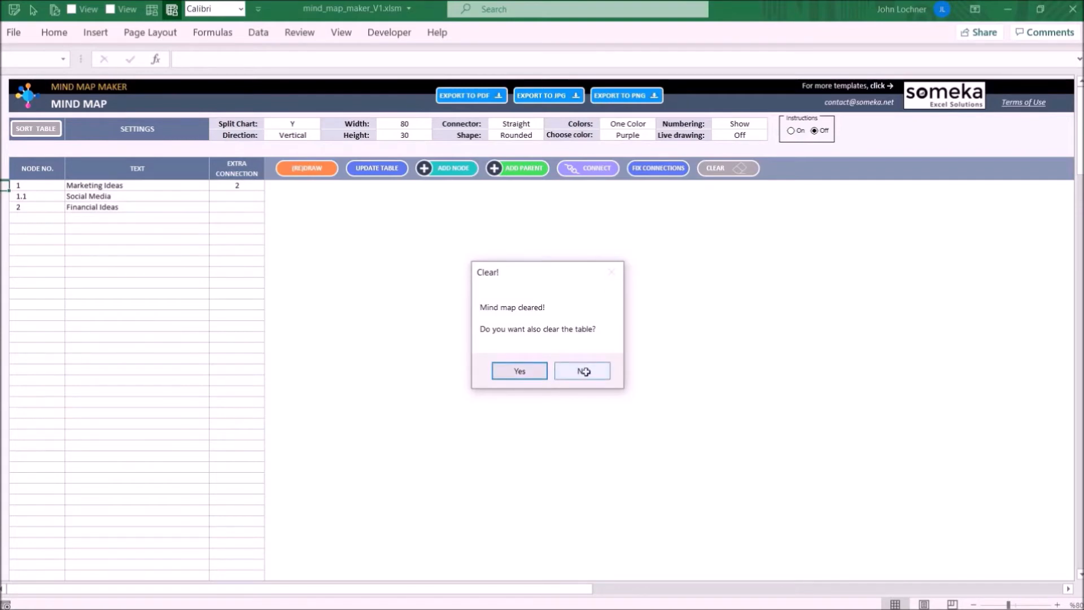
click(581, 370)
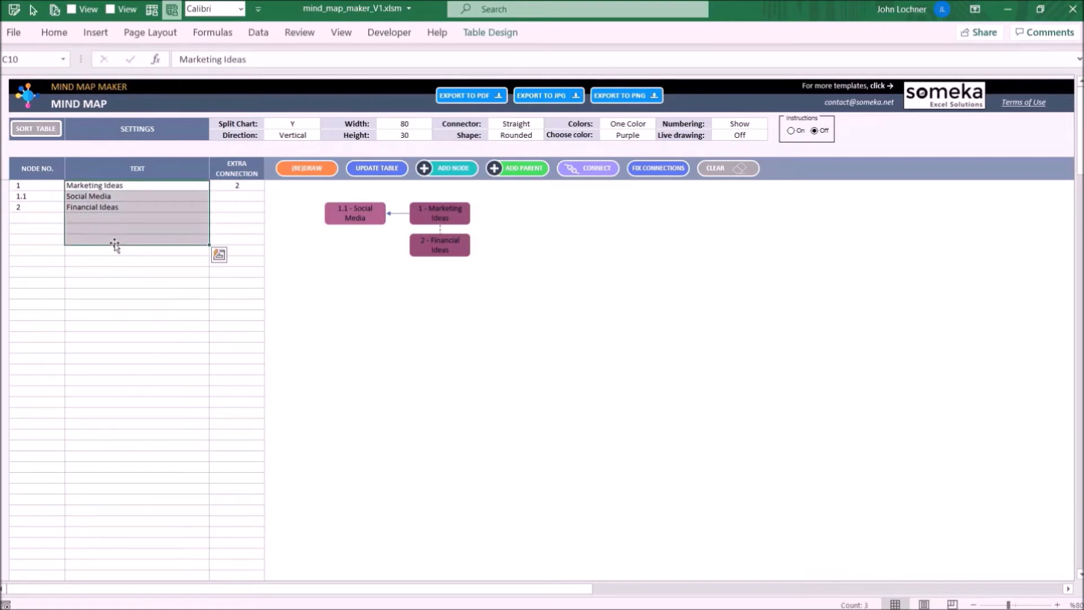
mouse_move(114, 251)
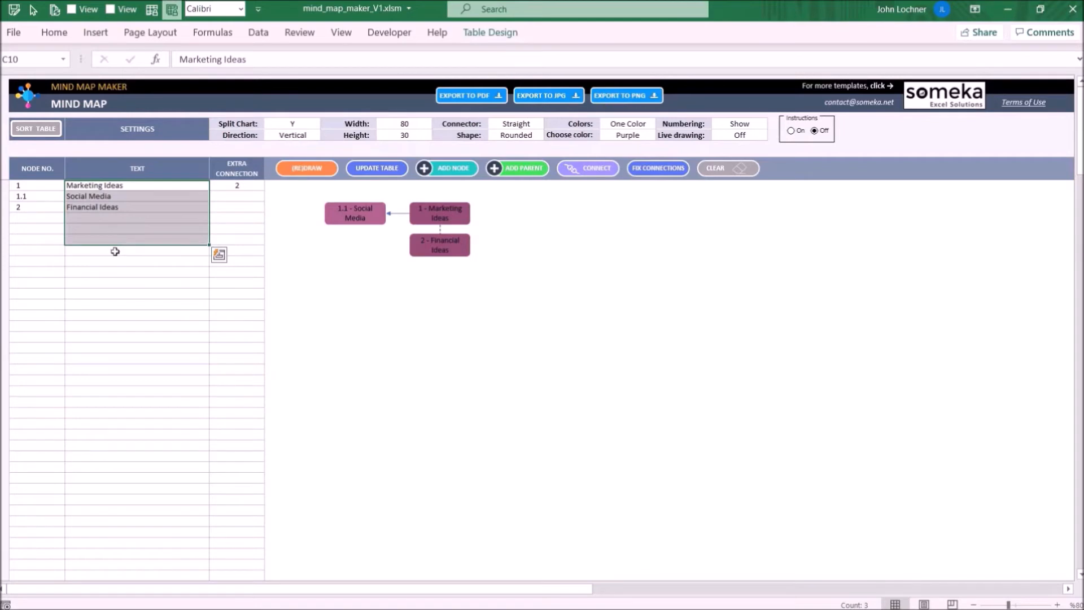
click(36, 185)
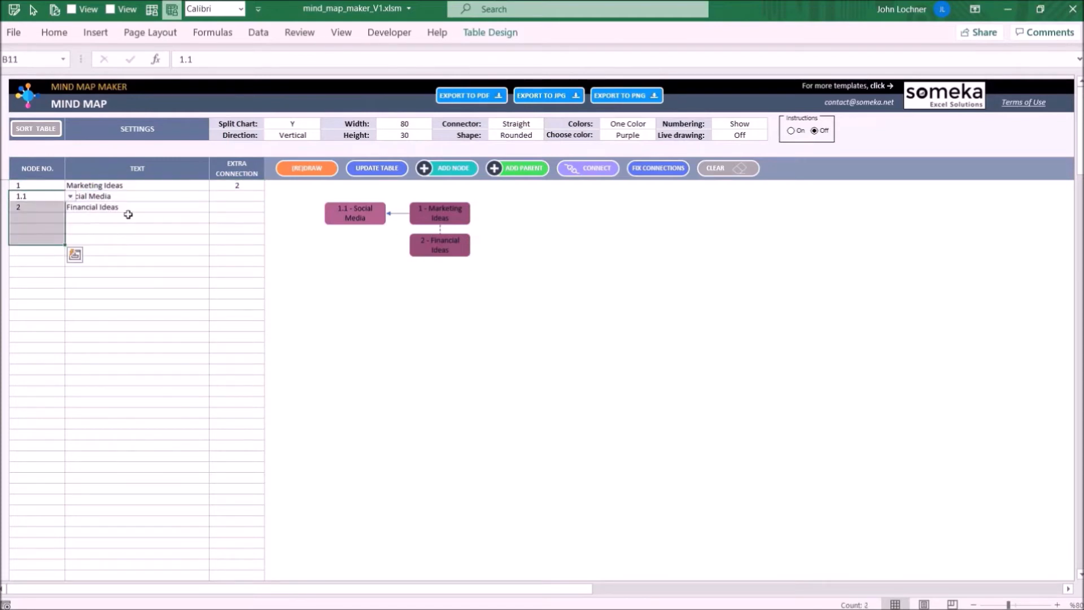
click(136, 238)
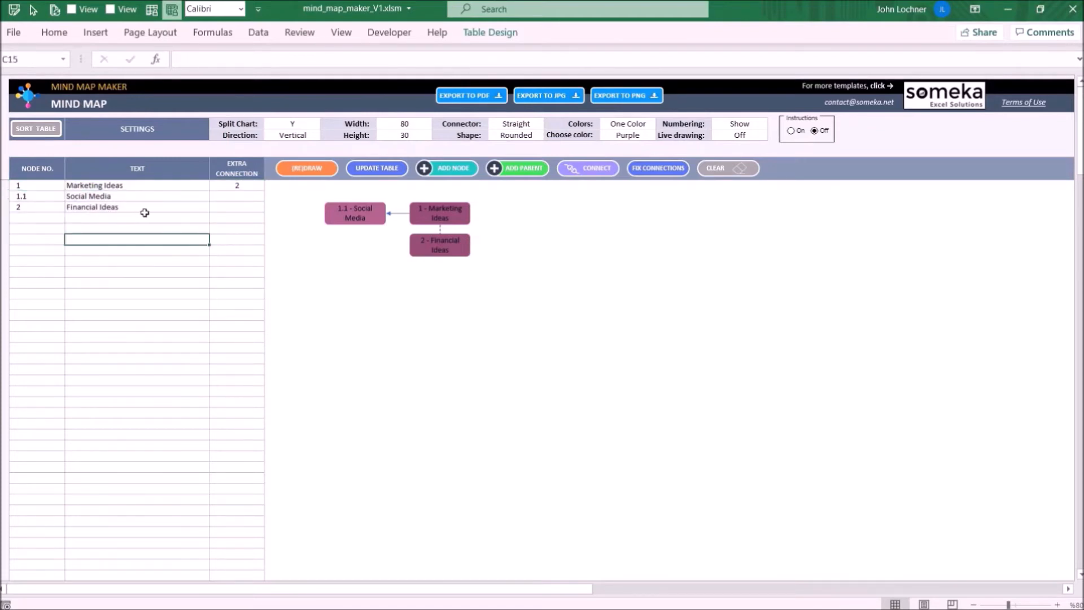
mouse_move(167, 212)
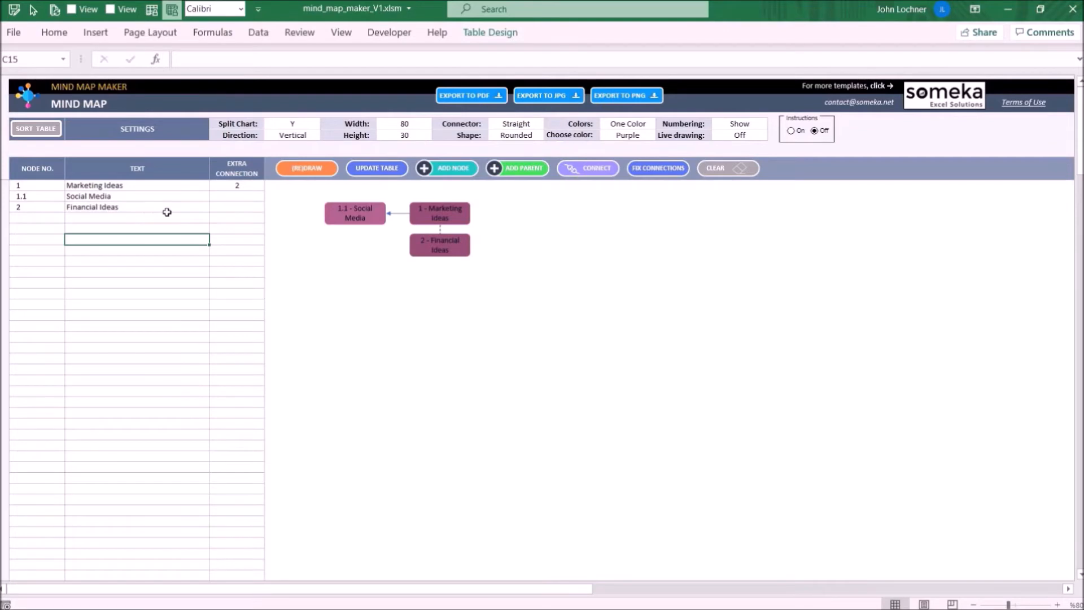
mouse_move(244, 208)
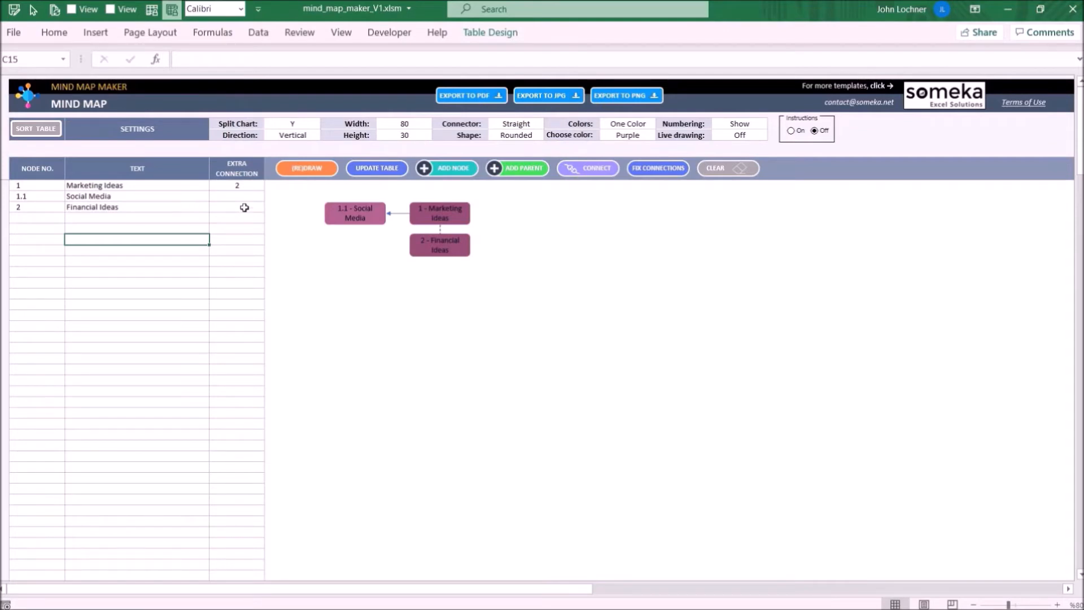
click(238, 206)
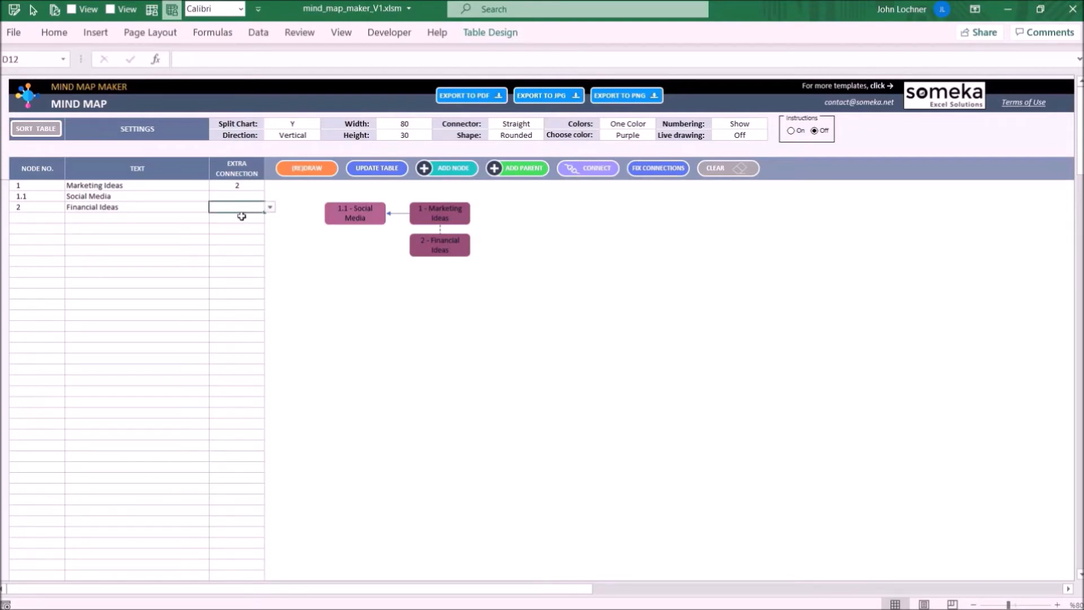
mouse_move(489, 192)
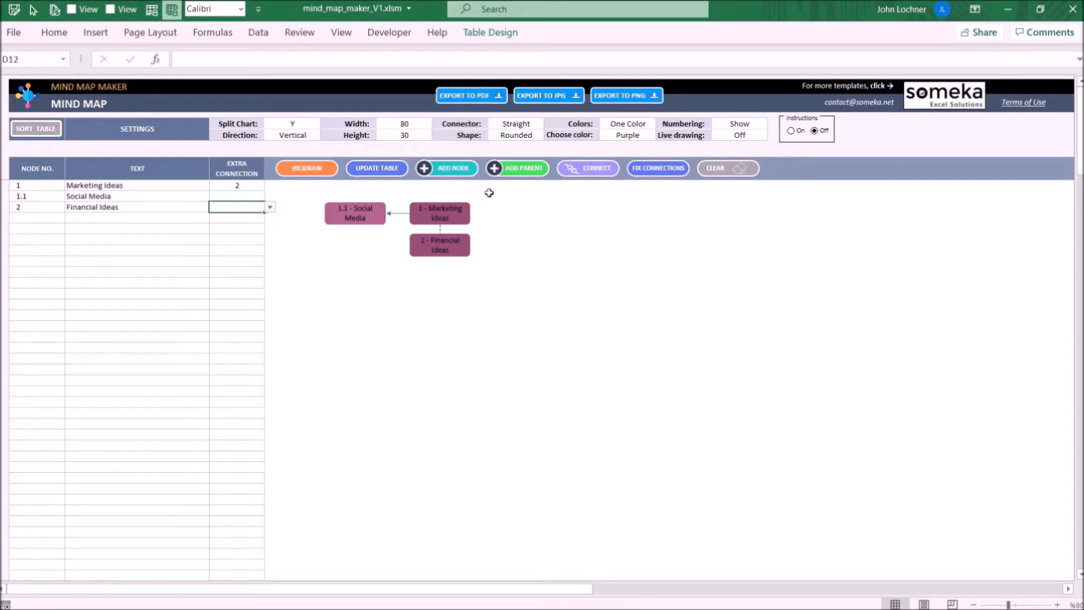
click(38, 218)
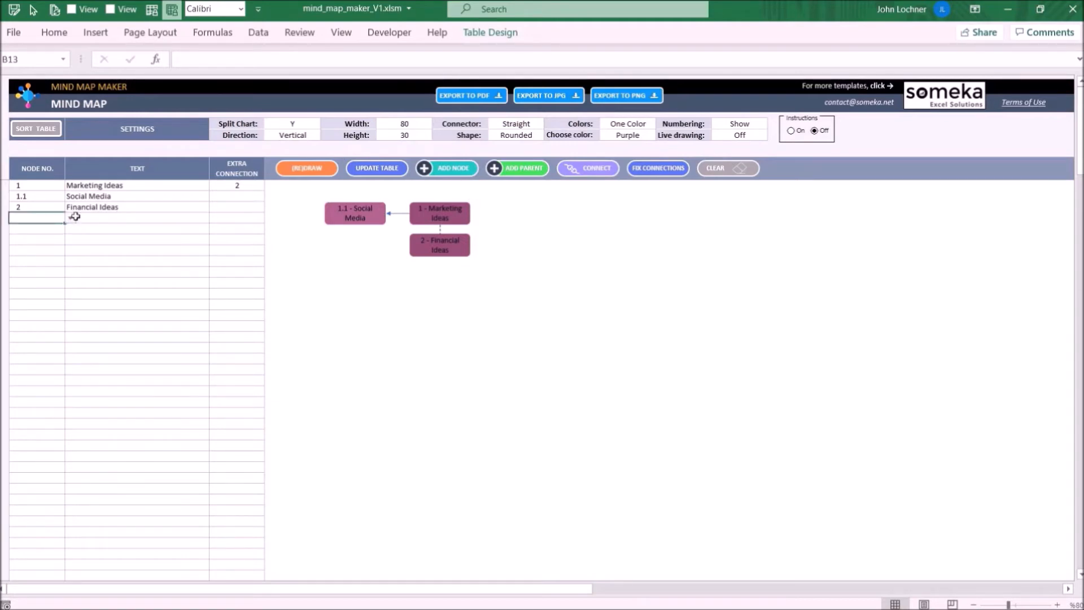
Step: Add nodes 1.2 Rewrite, 1.3 Linkedin Posts and 1.4 Twitter, linking Twitter to 1.1
text(Rewrite)
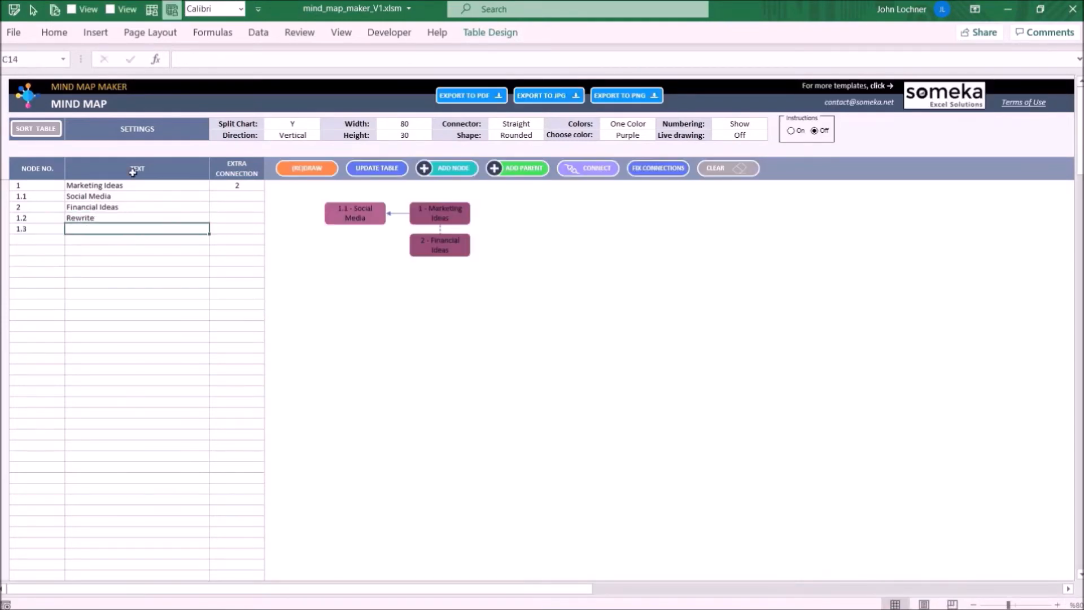
text(Linkedin Posts)
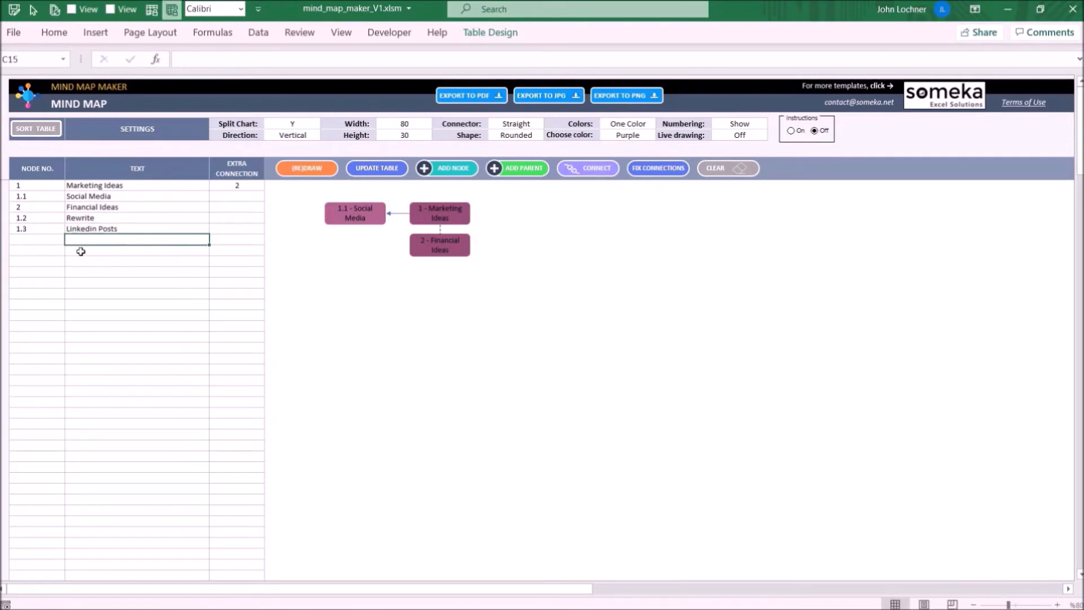
click(69, 239)
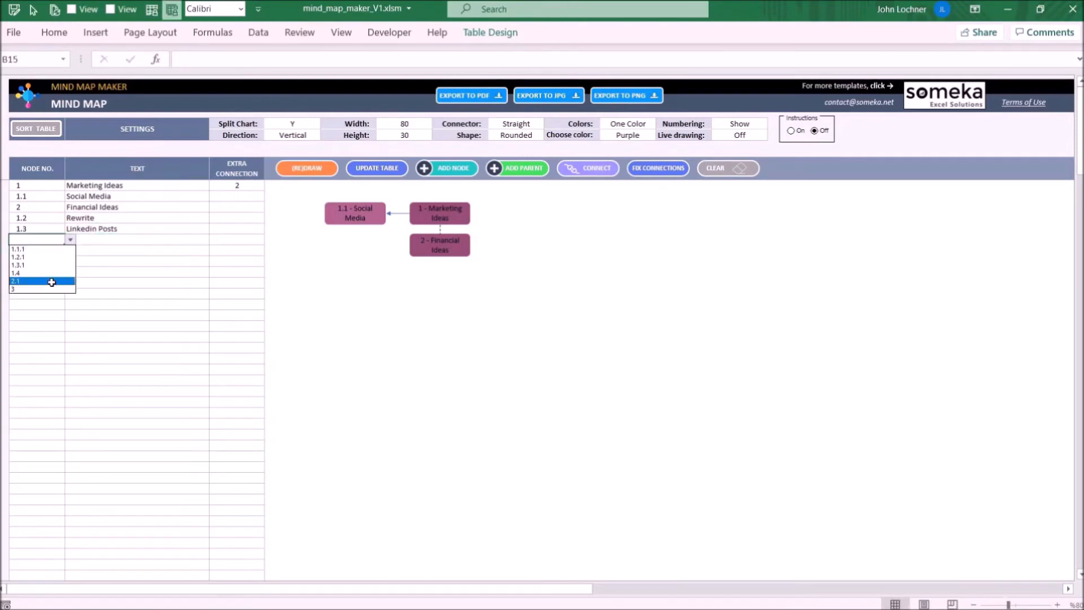
click(21, 273)
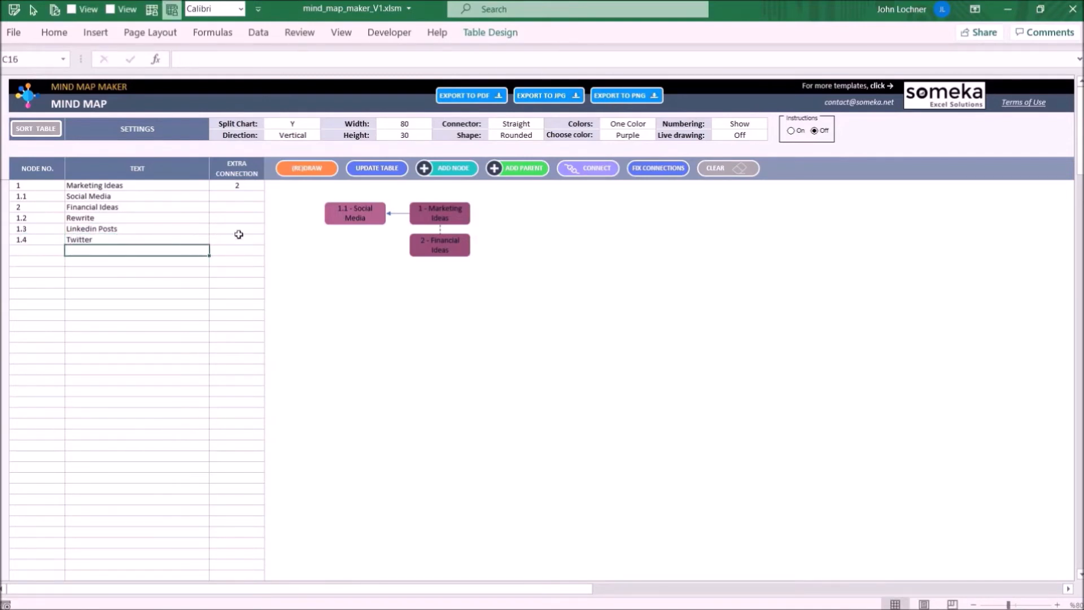
click(269, 240)
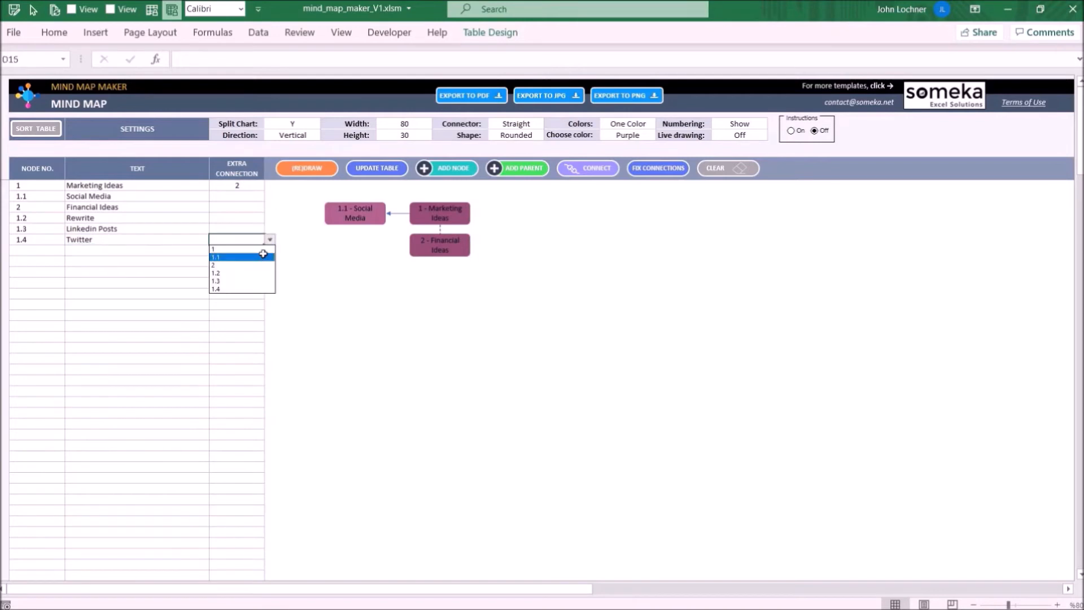
click(216, 256)
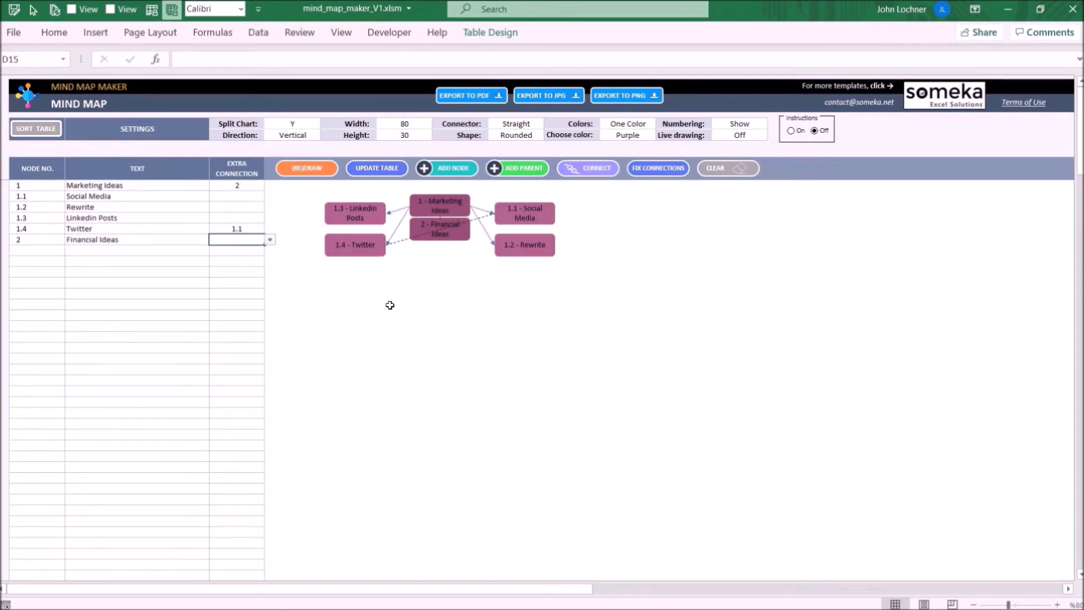
mouse_move(158, 252)
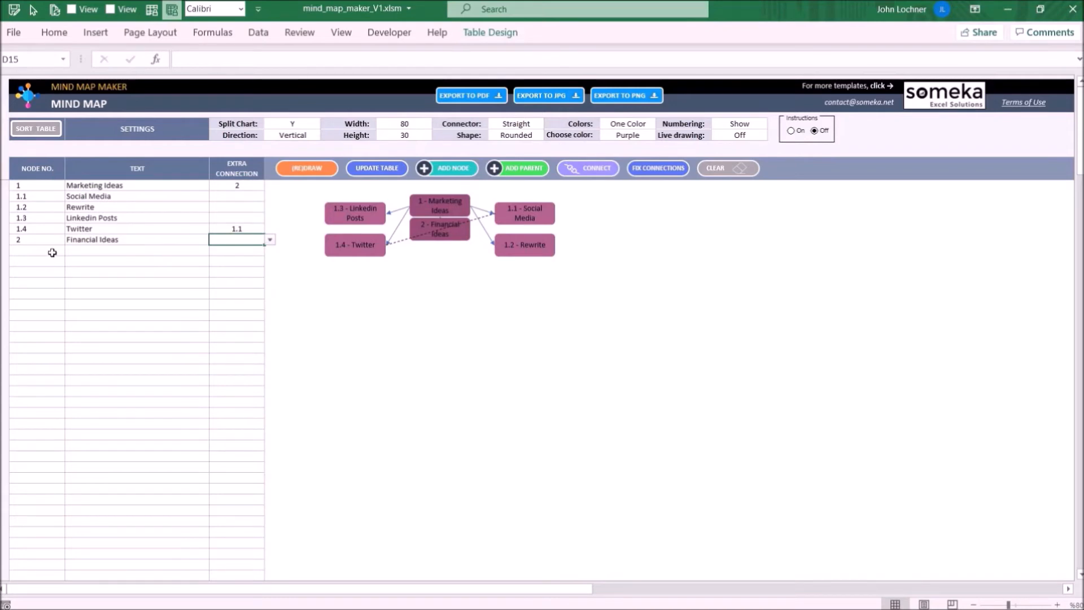
Step: Add row 1.1.1 'FB Groups' and sort the node table into outline order
click(36, 250)
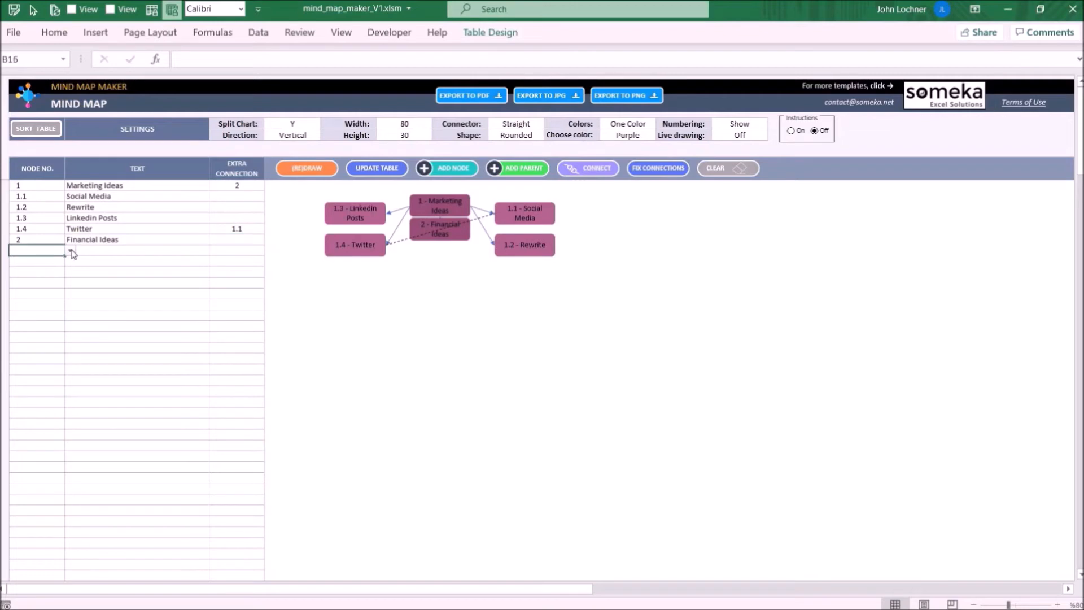
click(71, 249)
text(FB Groups)
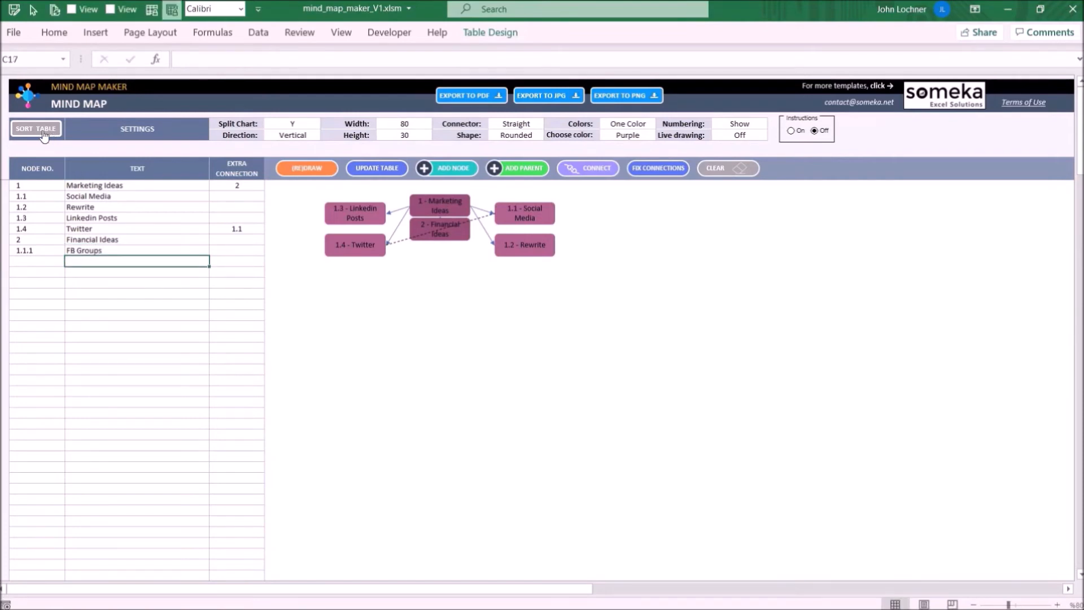
click(35, 129)
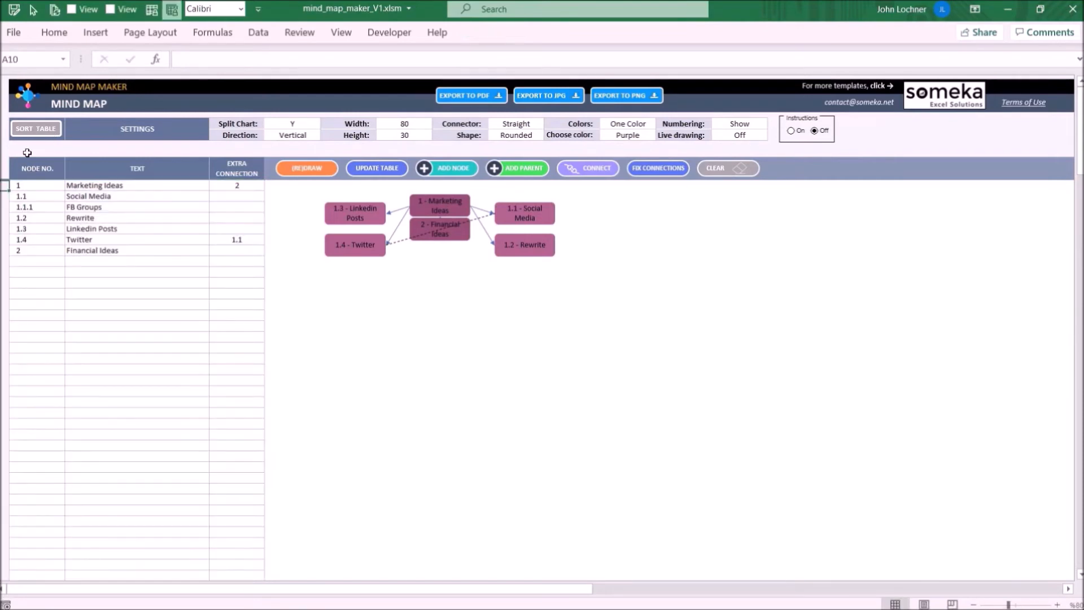
mouse_move(50, 260)
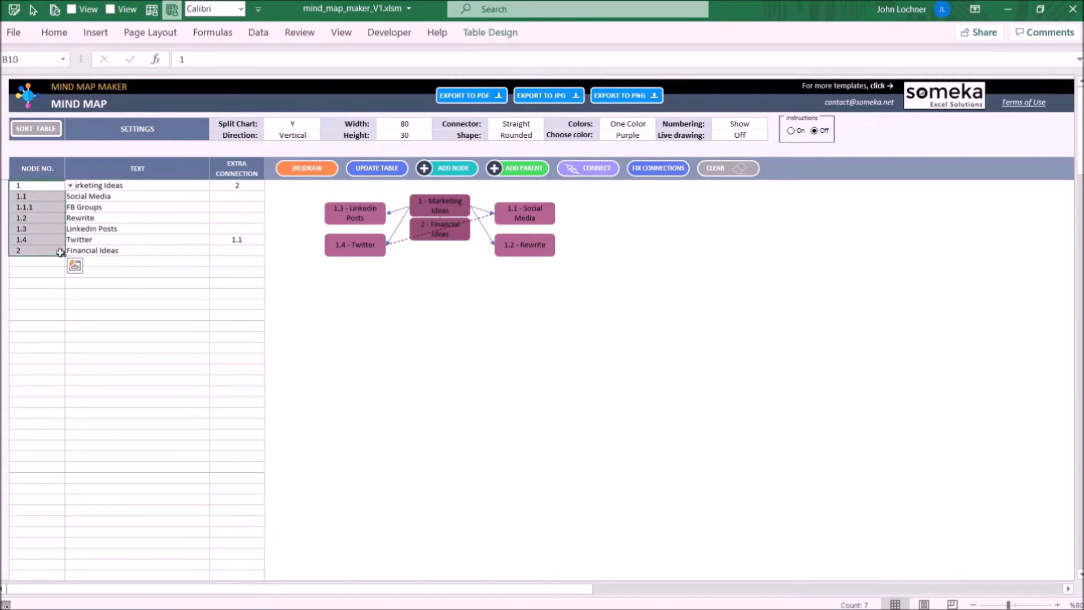
Step: Redraw to show FB Groups, then set Split Chart to N and redraw
click(136, 282)
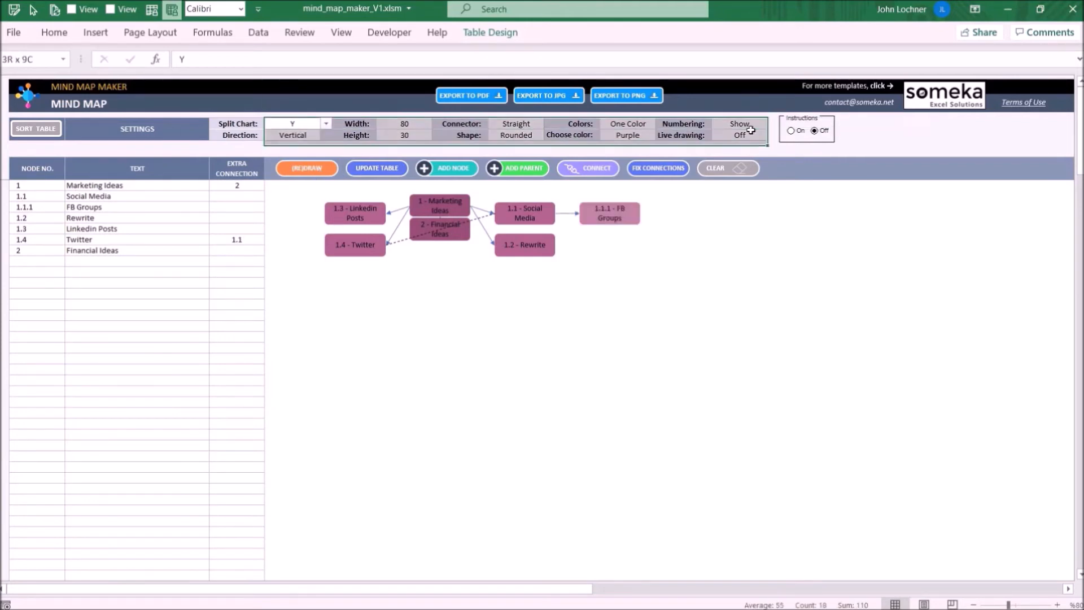
click(739, 347)
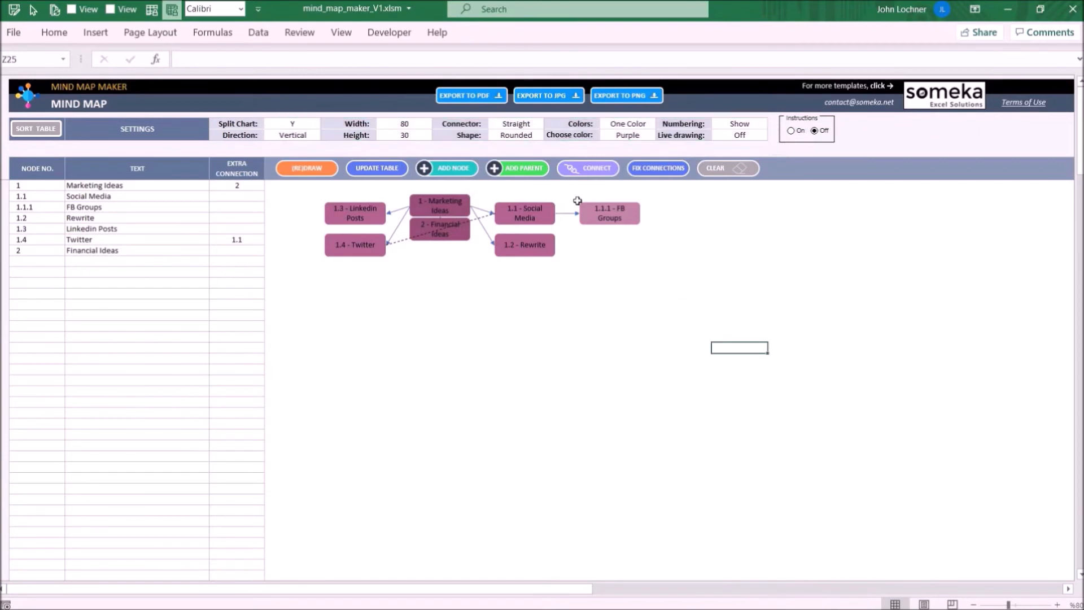
click(292, 123)
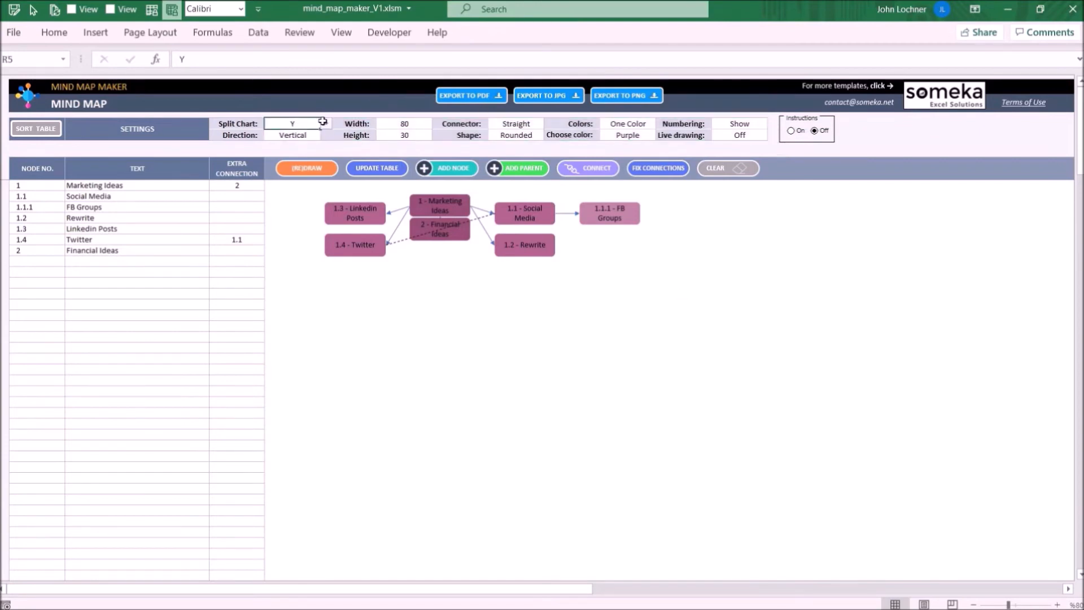
click(325, 123)
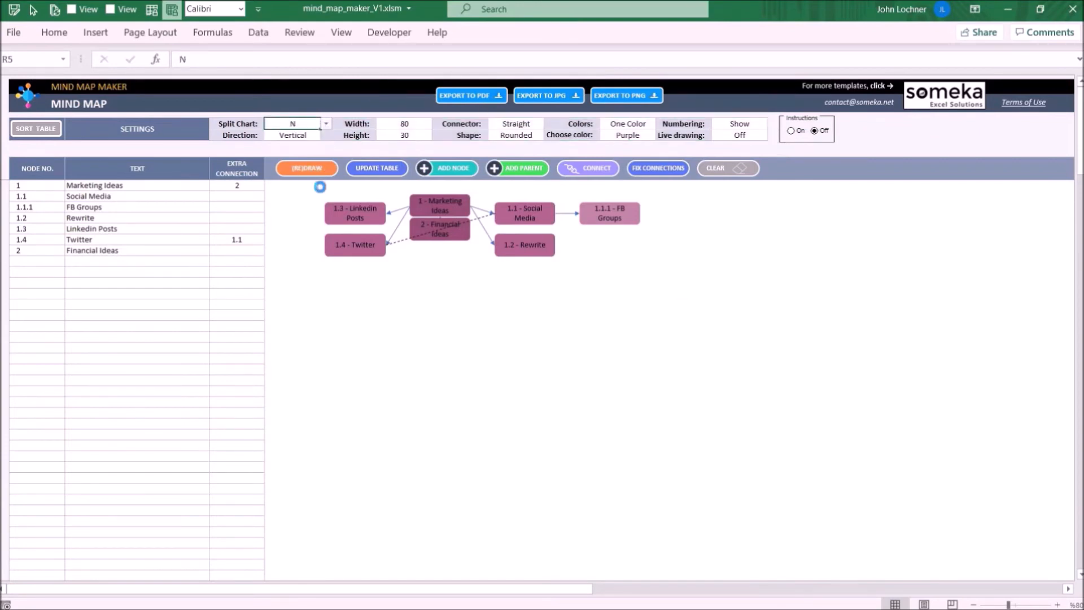
click(306, 168)
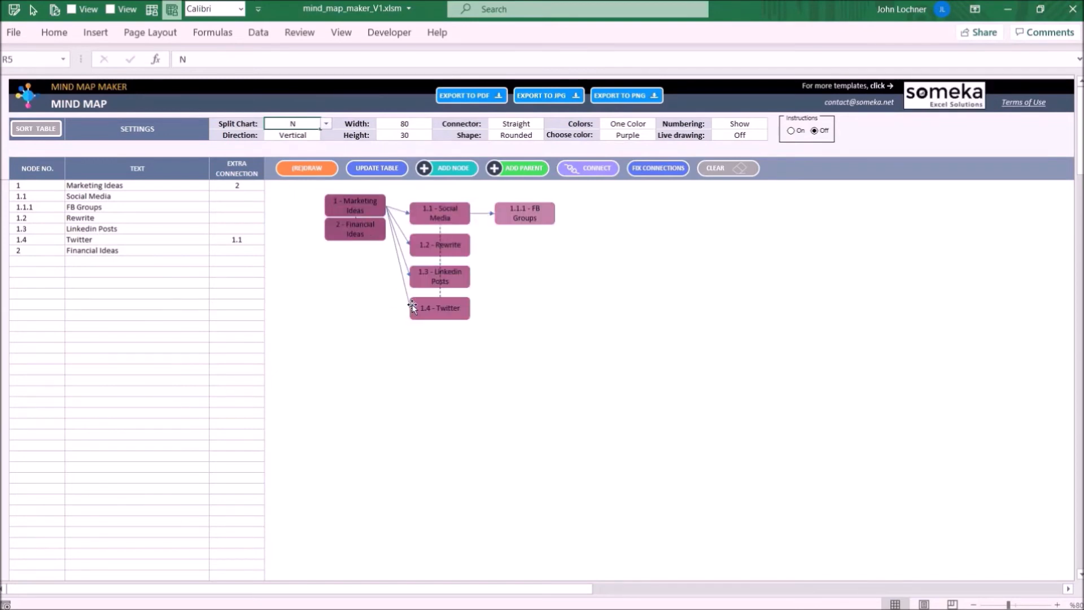
Step: Set the map direction to Horizontal and redraw the 50×50 node mind map
click(292, 135)
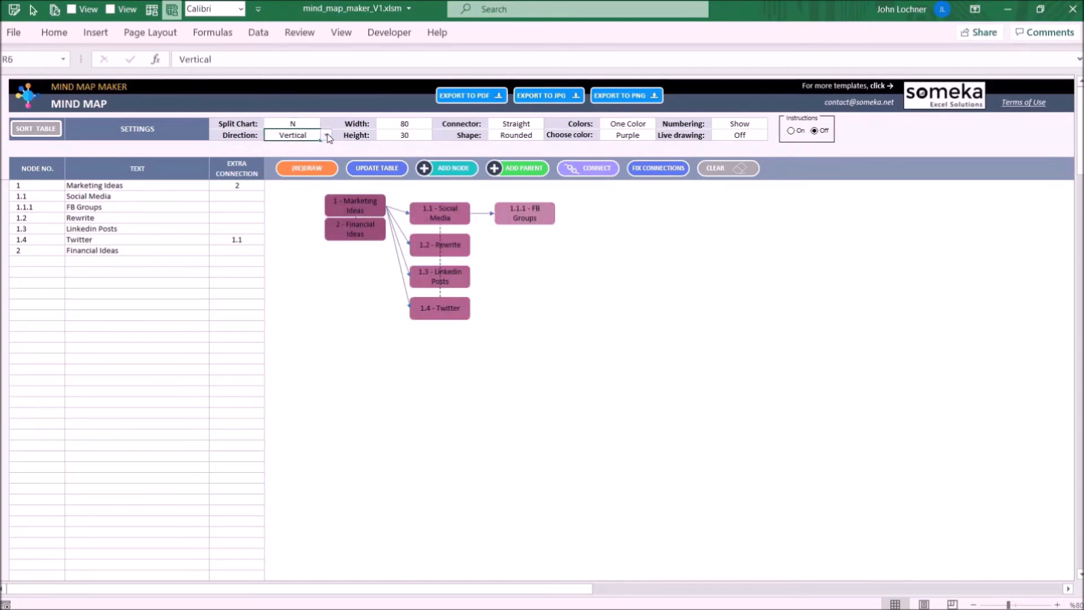
click(326, 134)
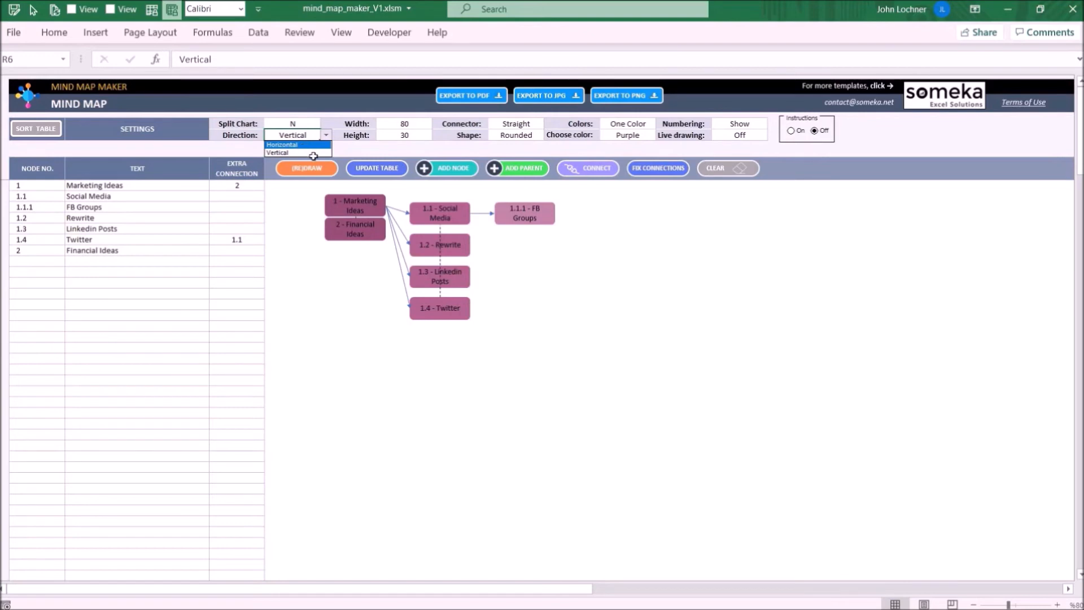
click(282, 145)
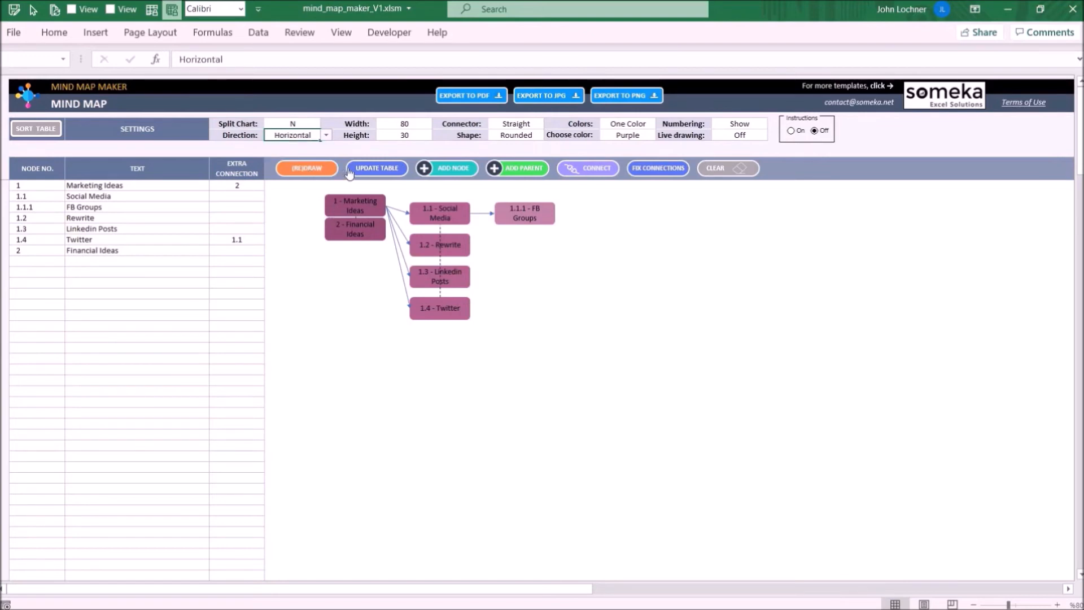
click(306, 168)
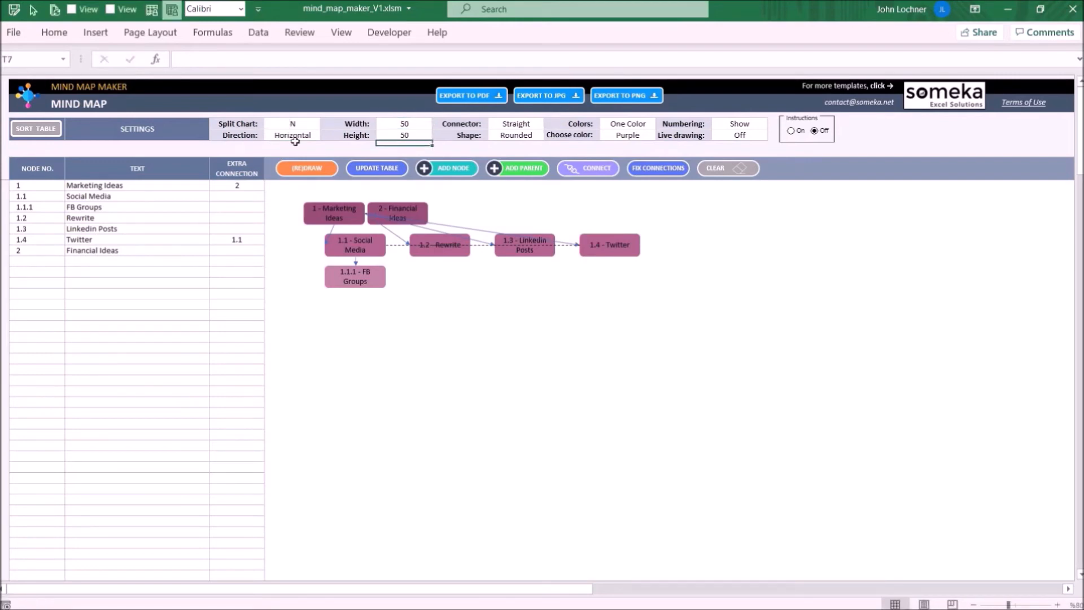
click(306, 168)
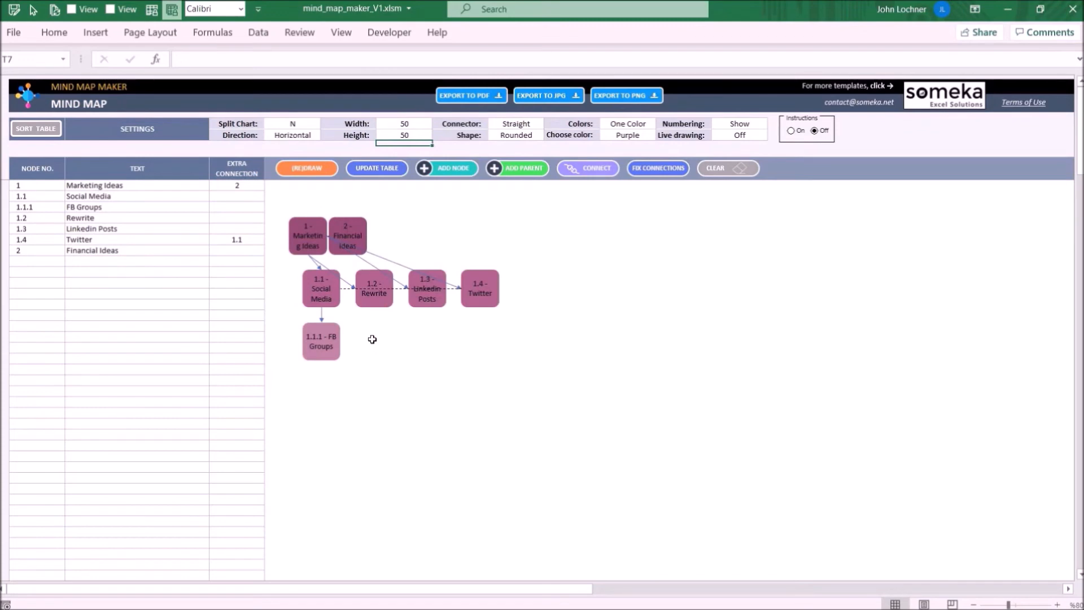
mouse_move(548, 126)
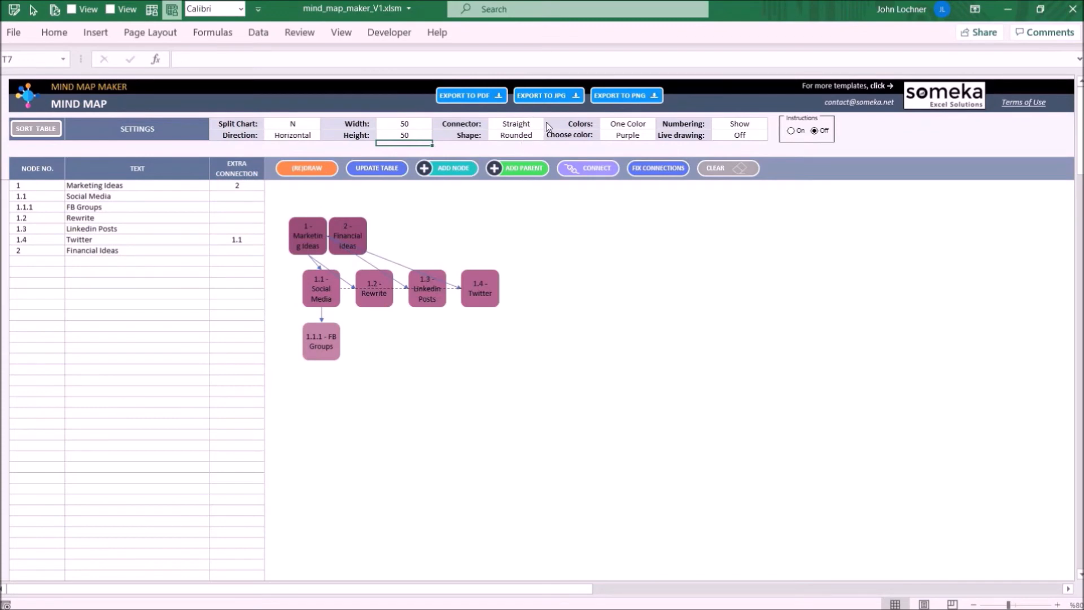
Step: Switch connectors to Elbow and node shape to Circle, then redraw the map
click(550, 123)
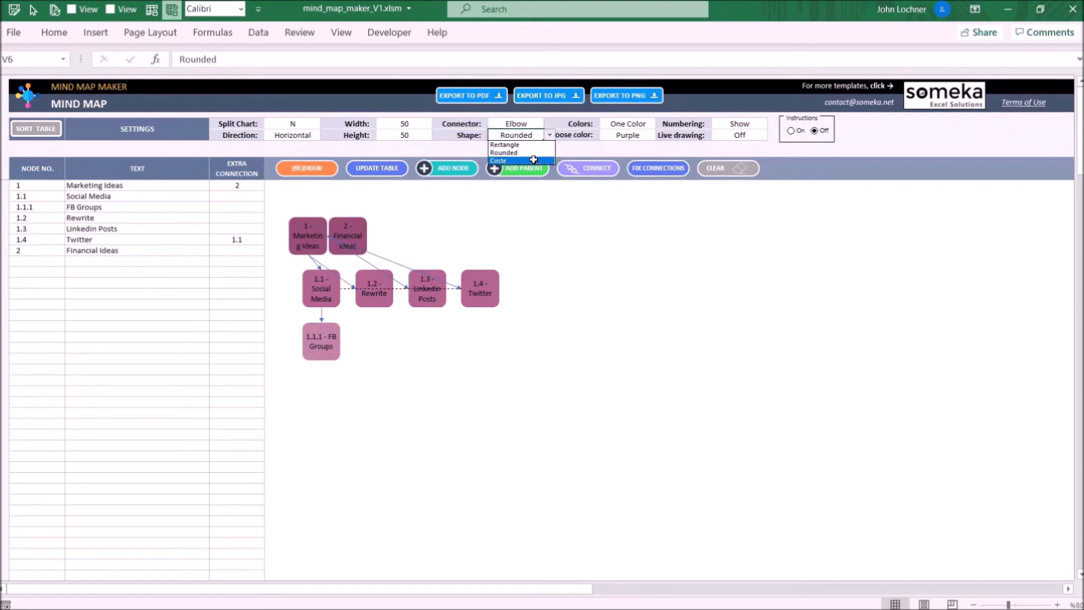
click(498, 161)
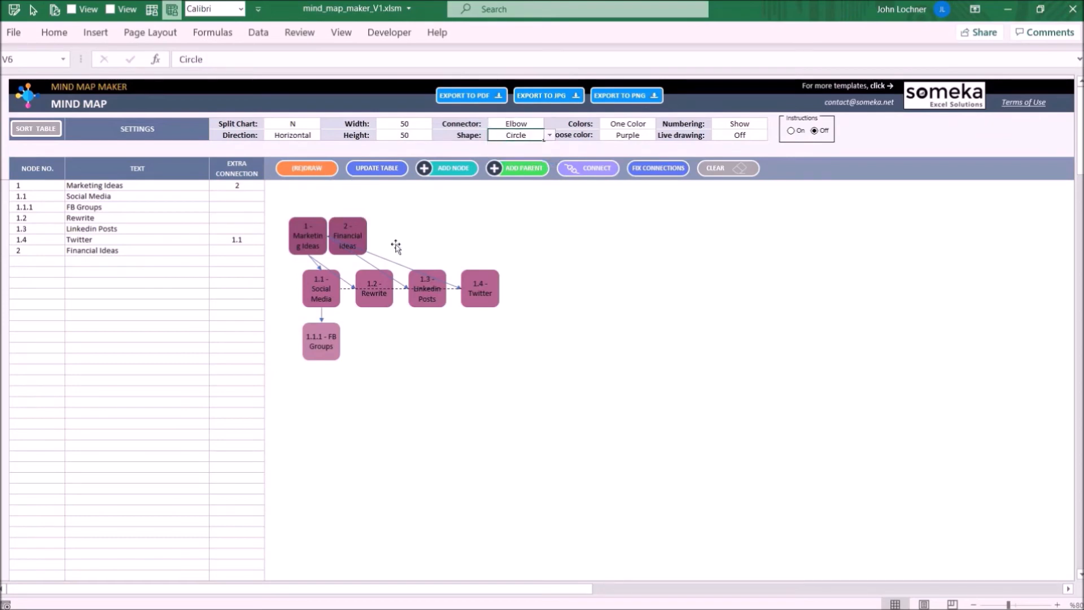
click(306, 168)
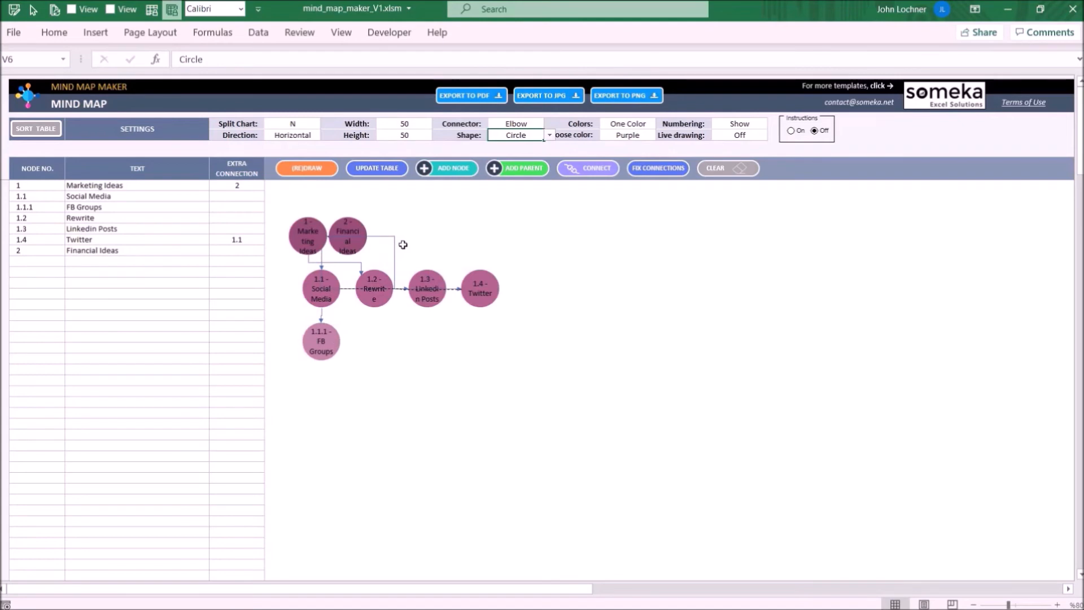
mouse_move(617, 111)
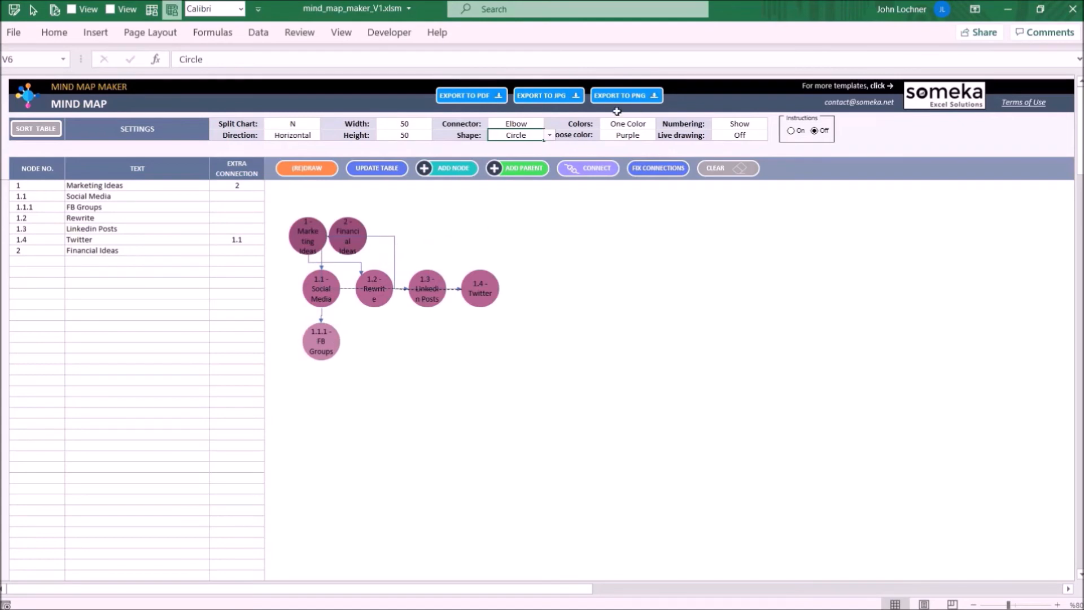
Step: Change the color scheme to Many Colors so each branch gets its own color
click(660, 124)
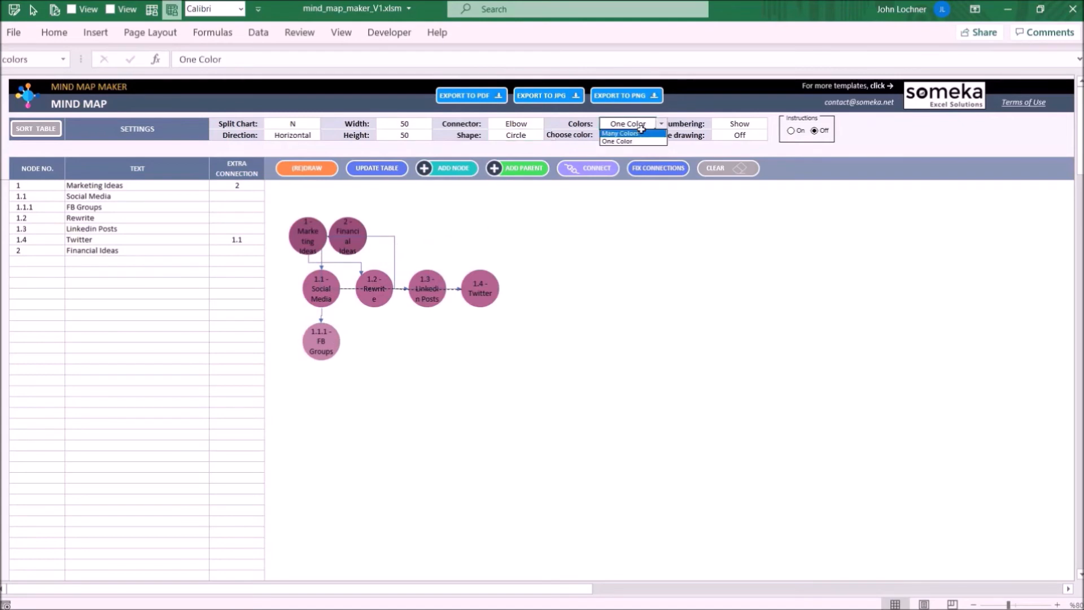
click(629, 135)
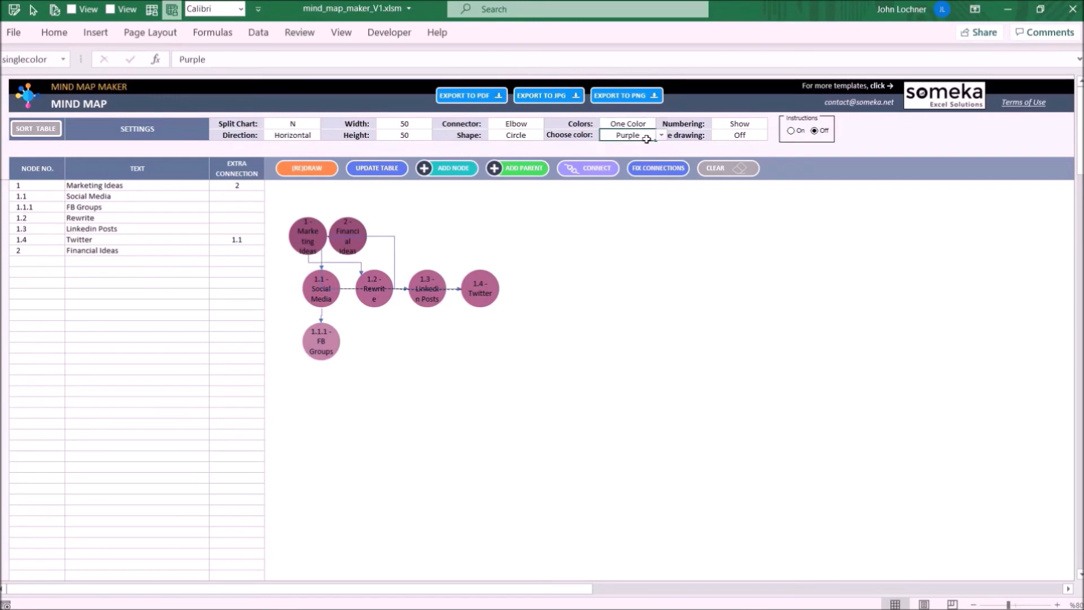
click(629, 135)
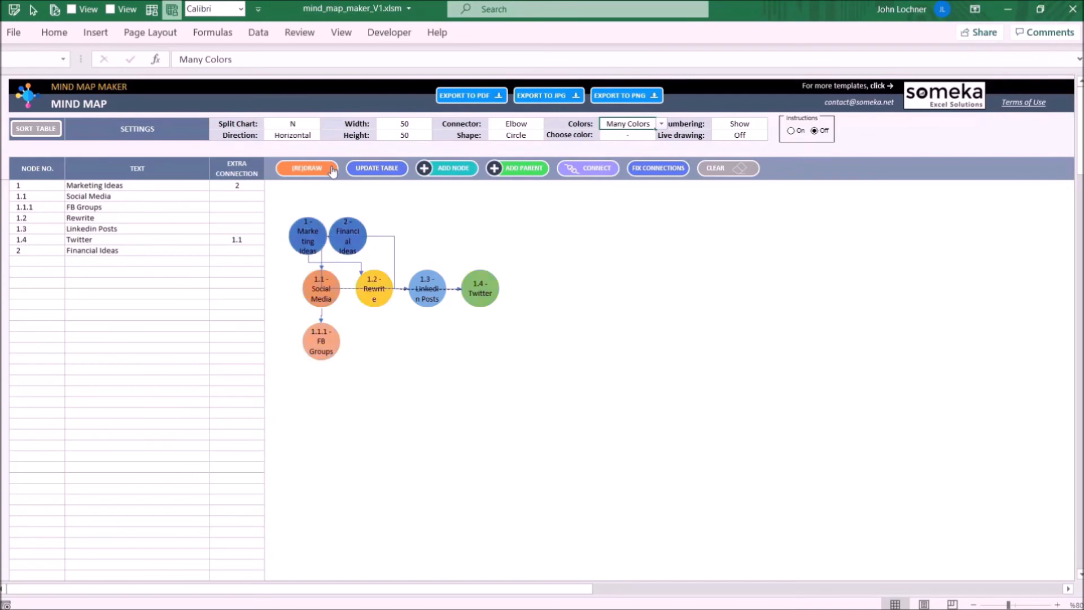
mouse_move(375, 185)
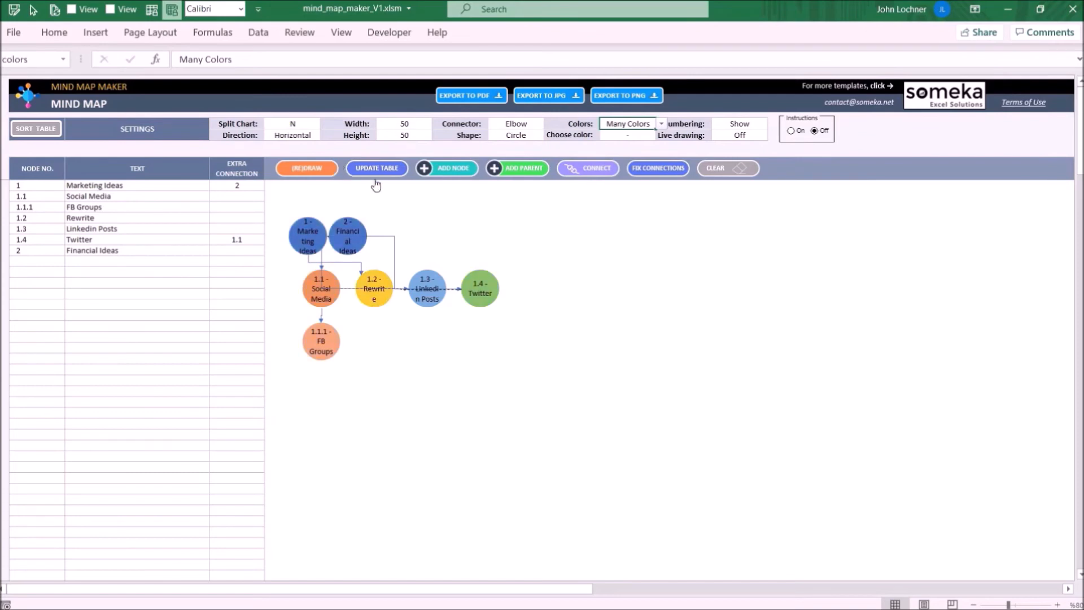
mouse_move(734, 127)
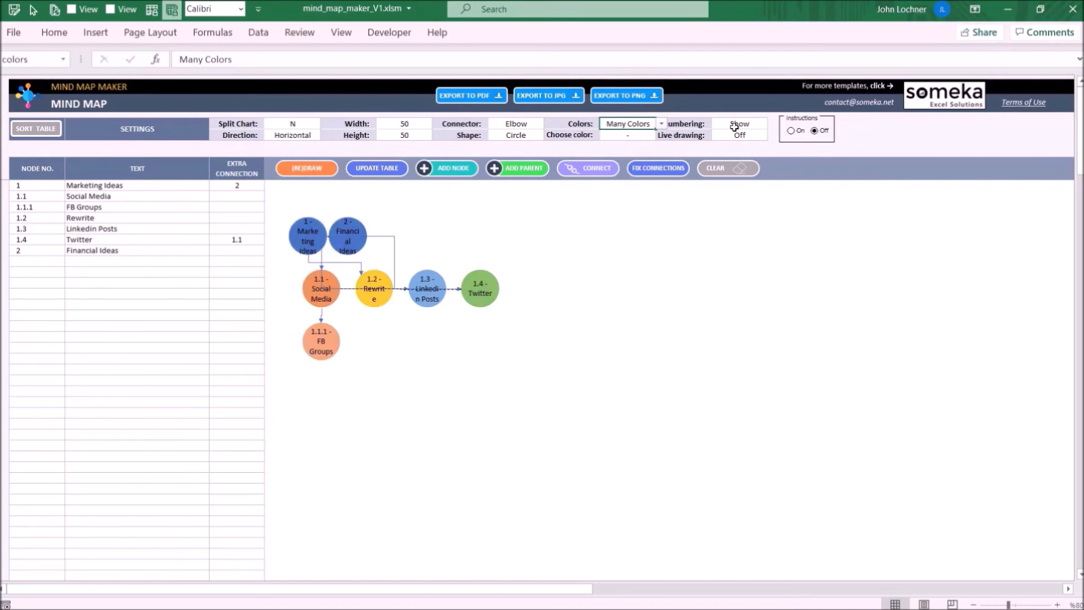
Step: Hide node numbering for the redraw, then set Numbering back to Show
click(772, 123)
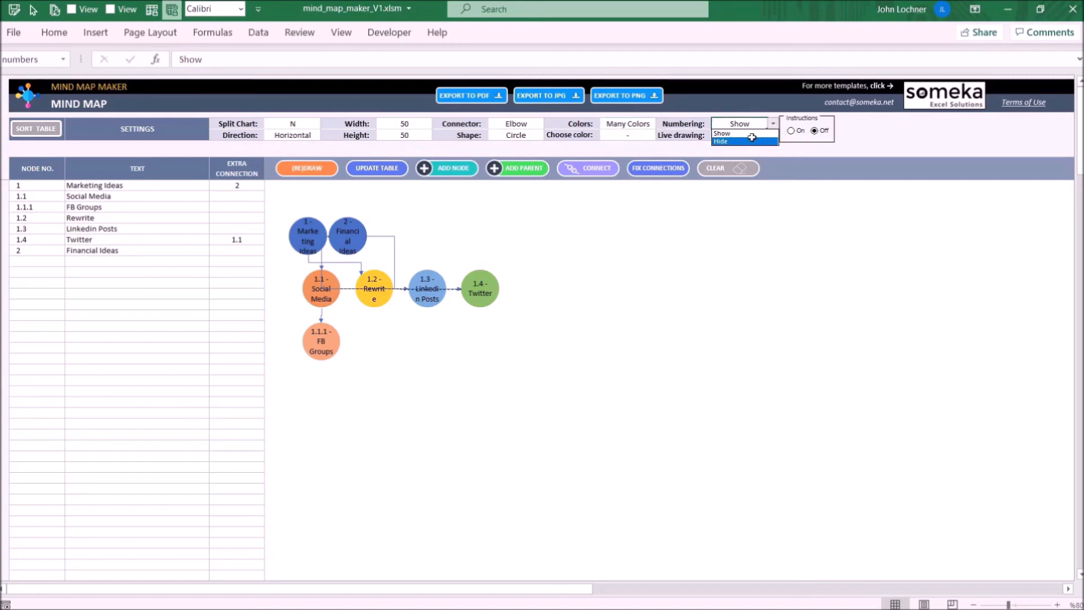
click(721, 141)
text(60)
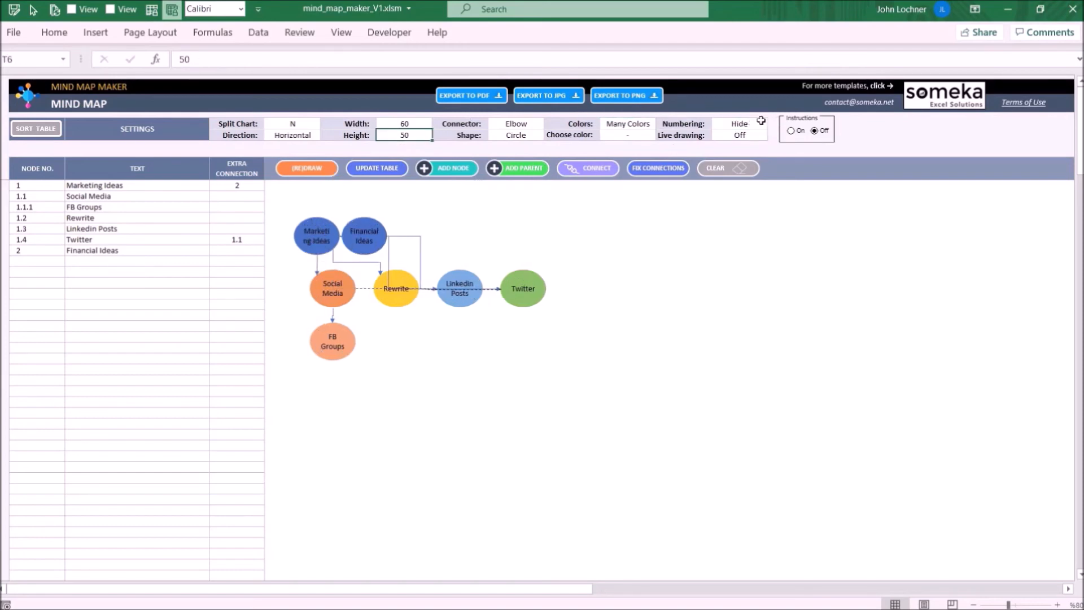
click(740, 124)
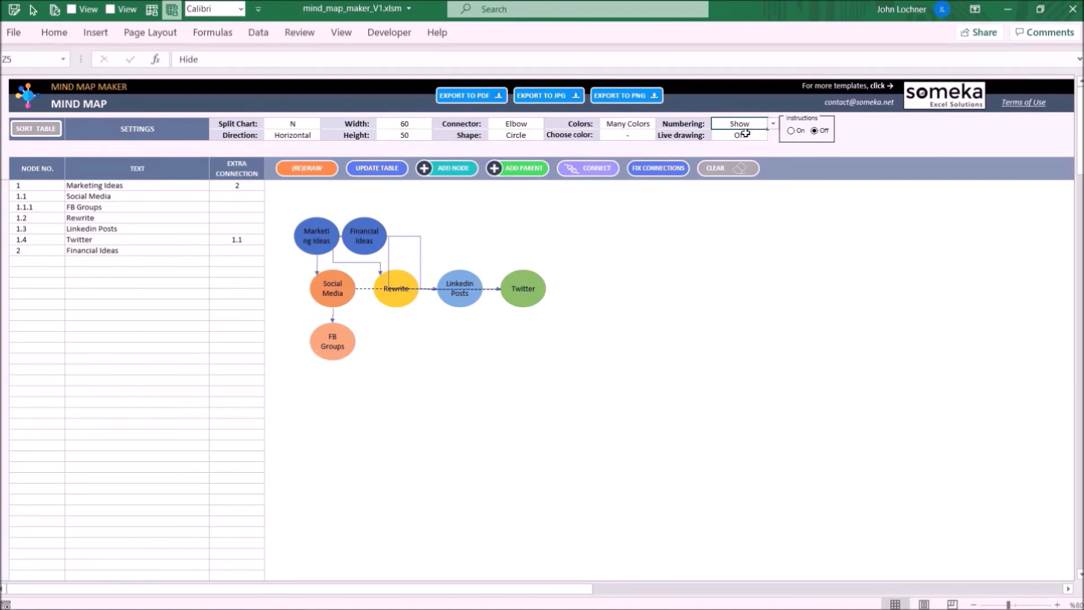
click(97, 253)
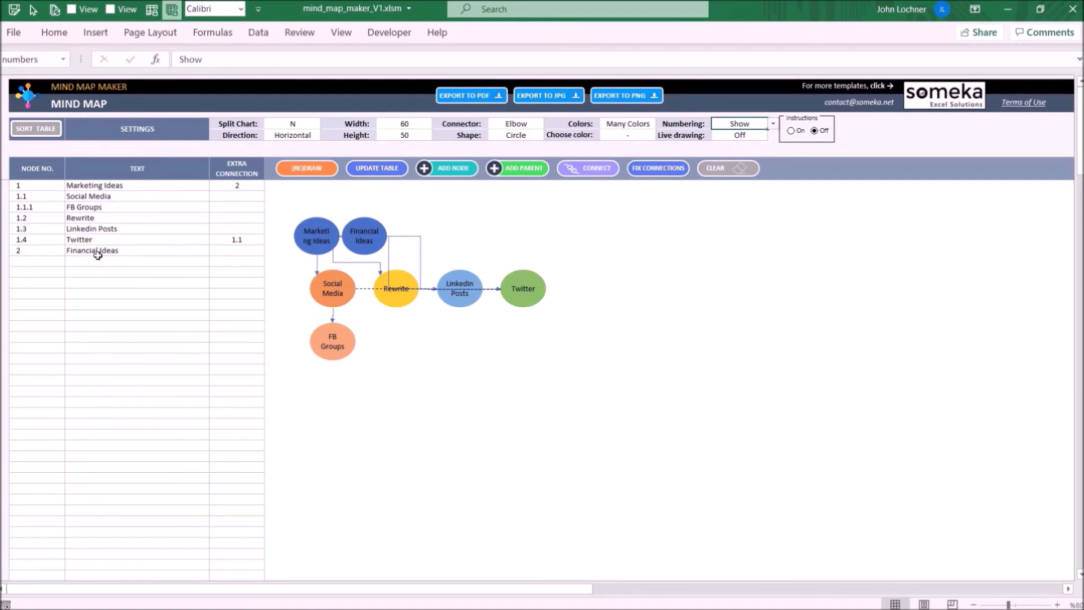
mouse_move(496, 376)
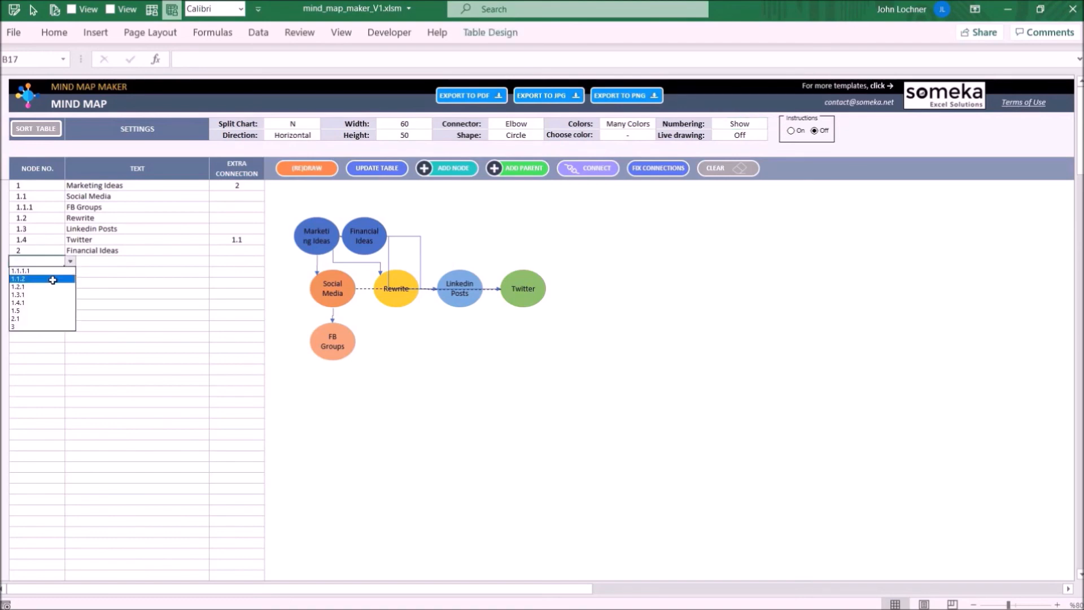
Step: Assign node number 1.1.2 to the new table row and select the Live drawing cell
click(19, 286)
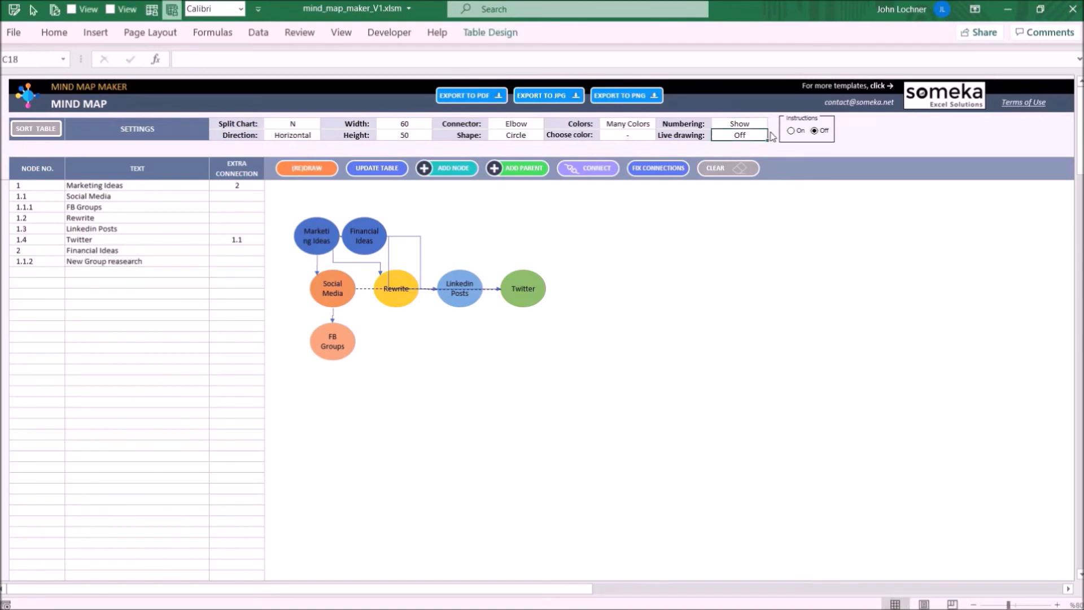
click(738, 135)
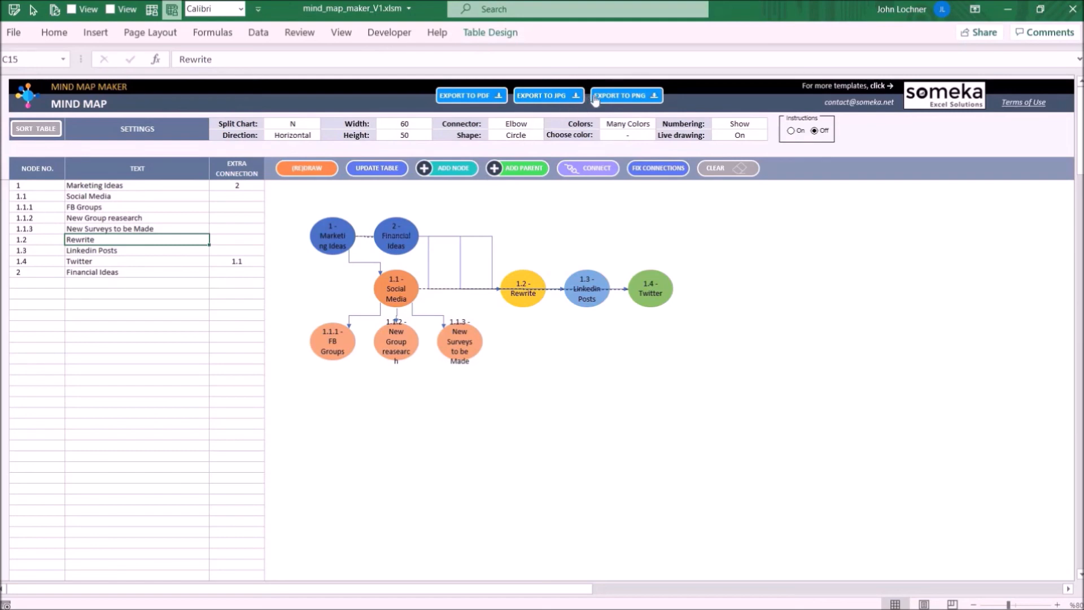
mouse_move(596, 337)
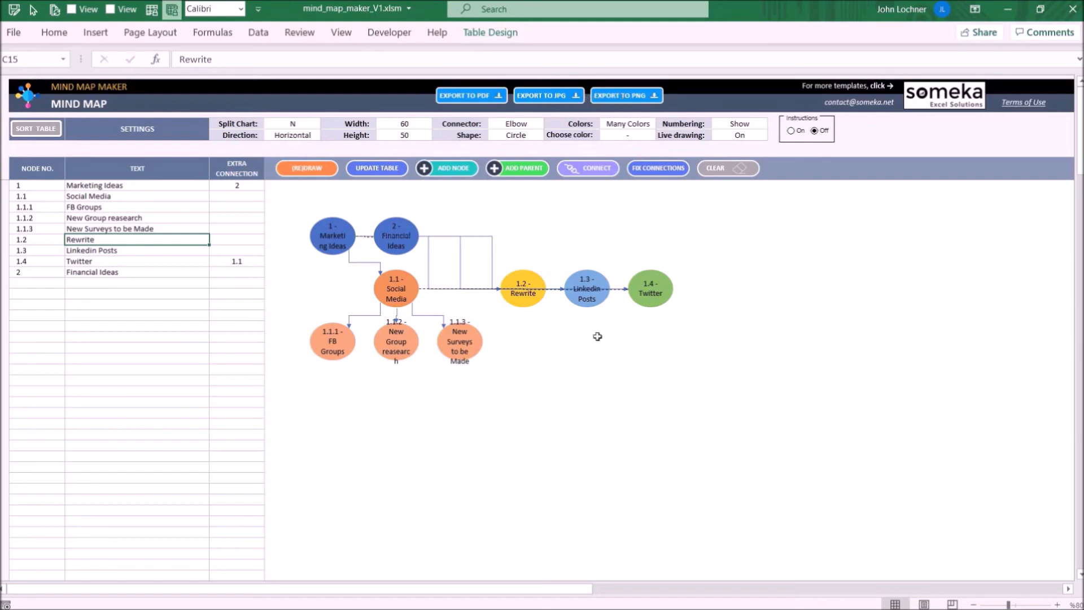
mouse_move(497, 177)
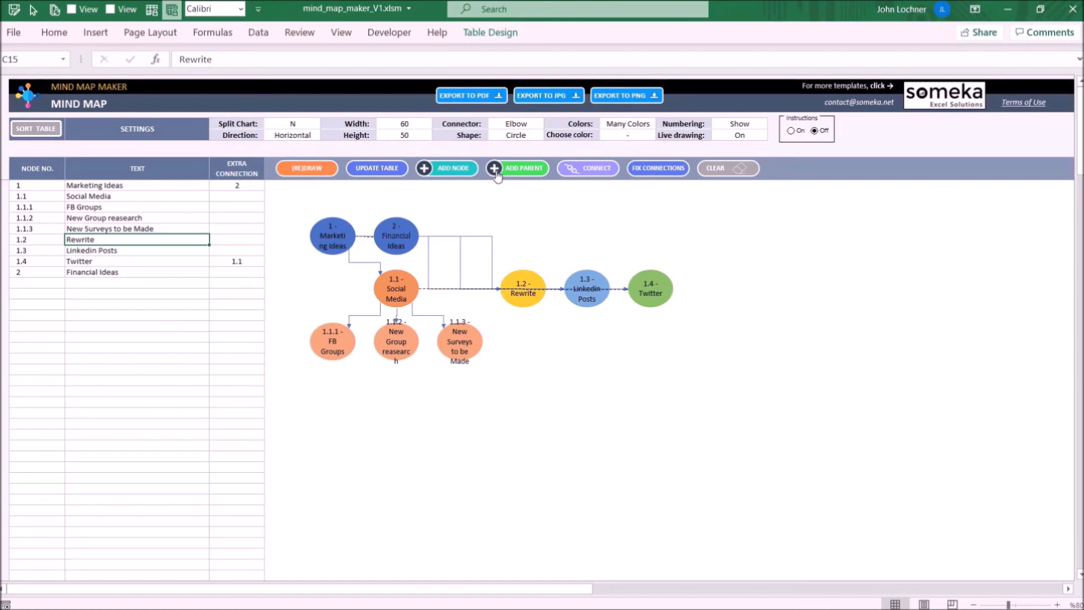
mouse_move(641, 108)
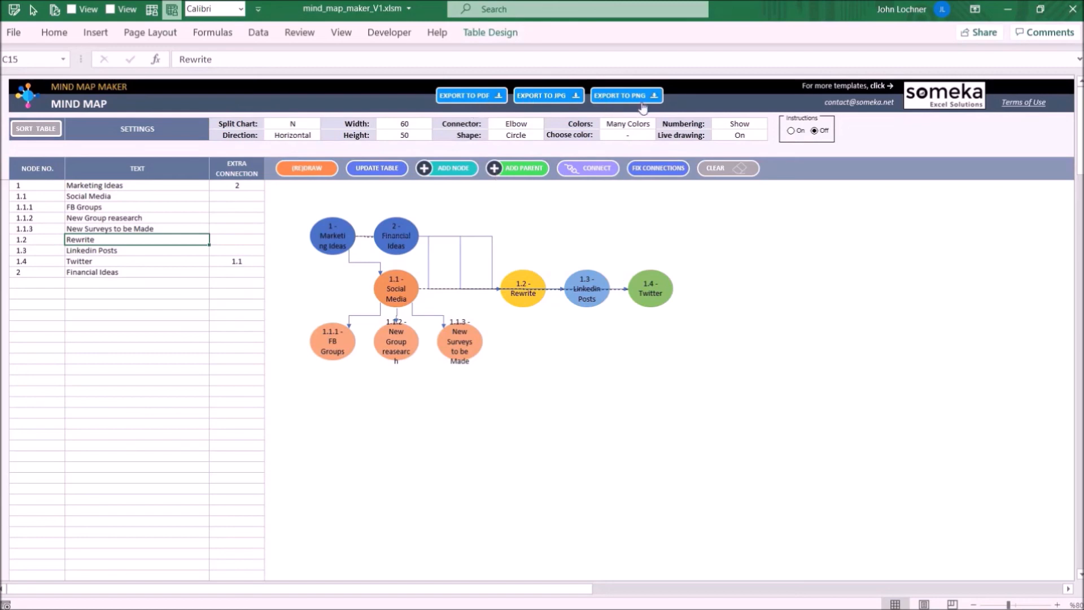